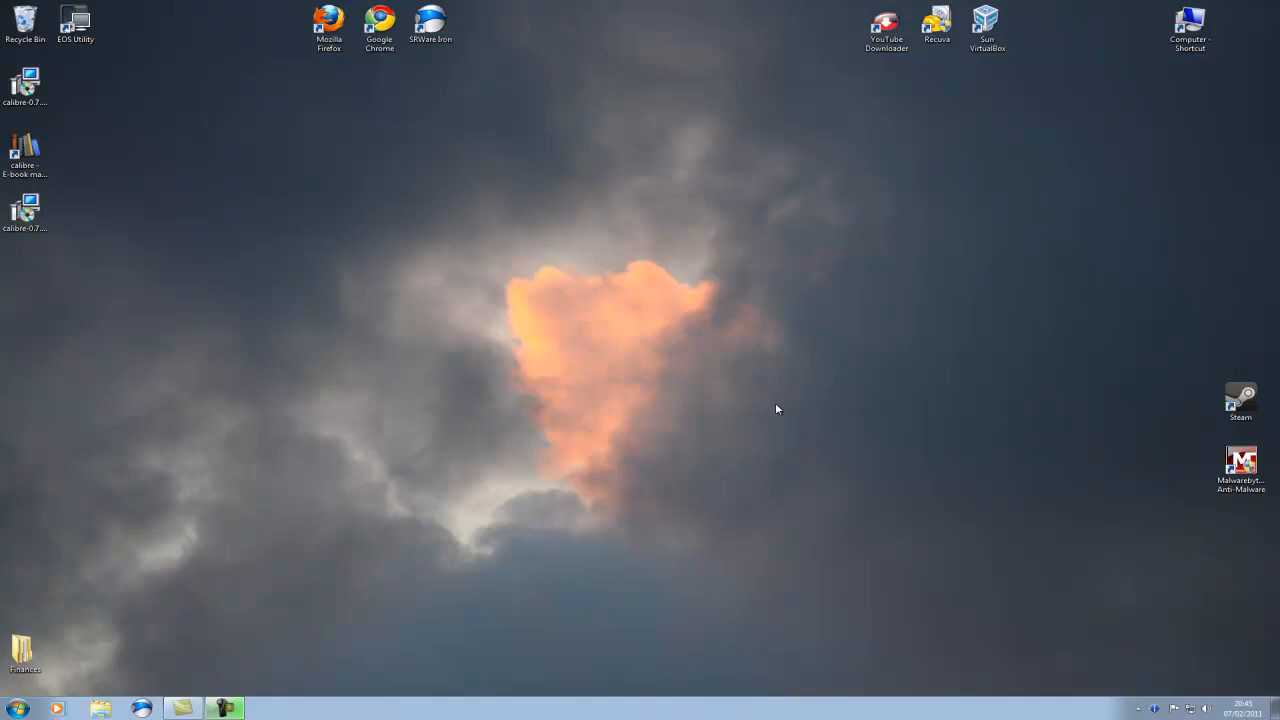
pyautogui.moveTo(744, 404)
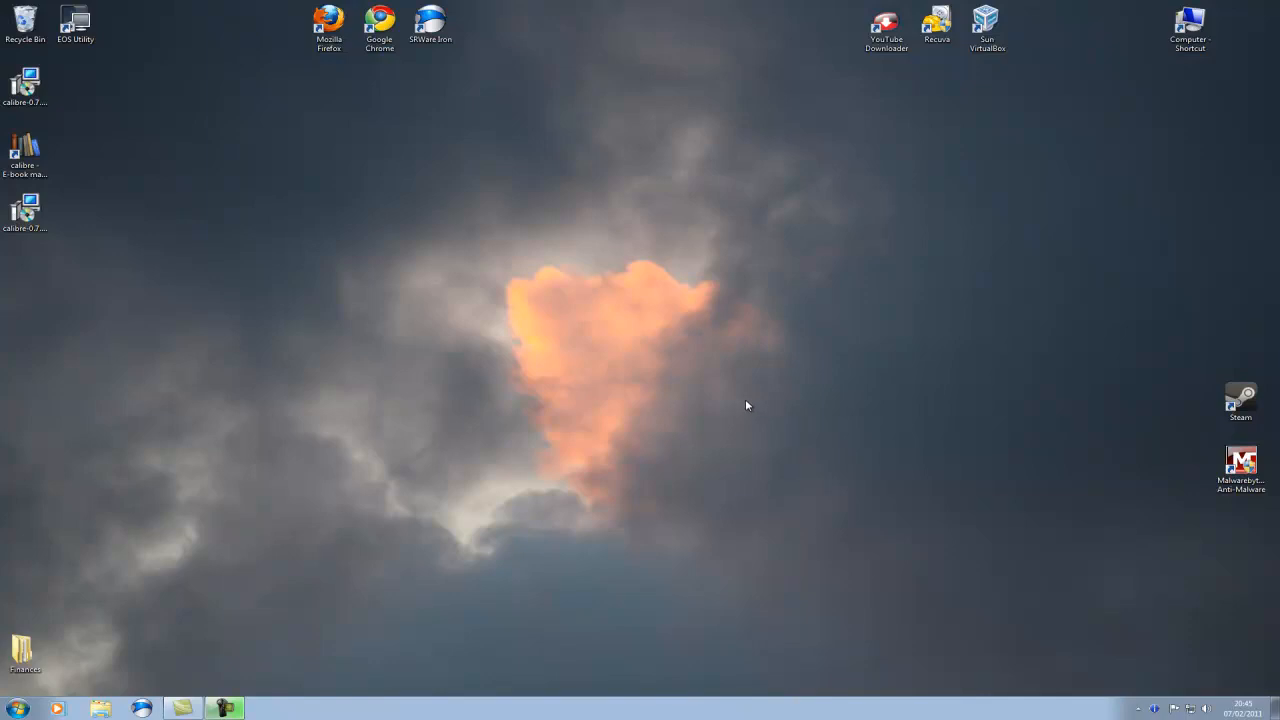
pyautogui.moveTo(400, 310)
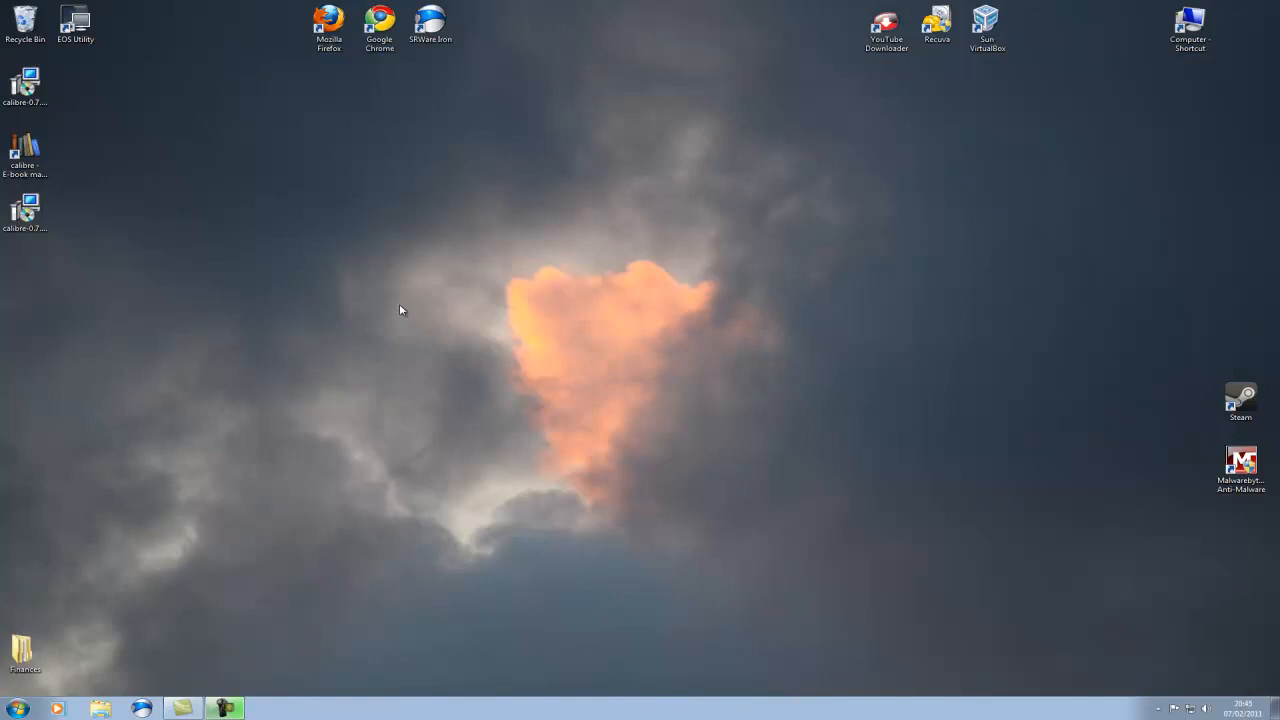
pyautogui.moveTo(392, 308)
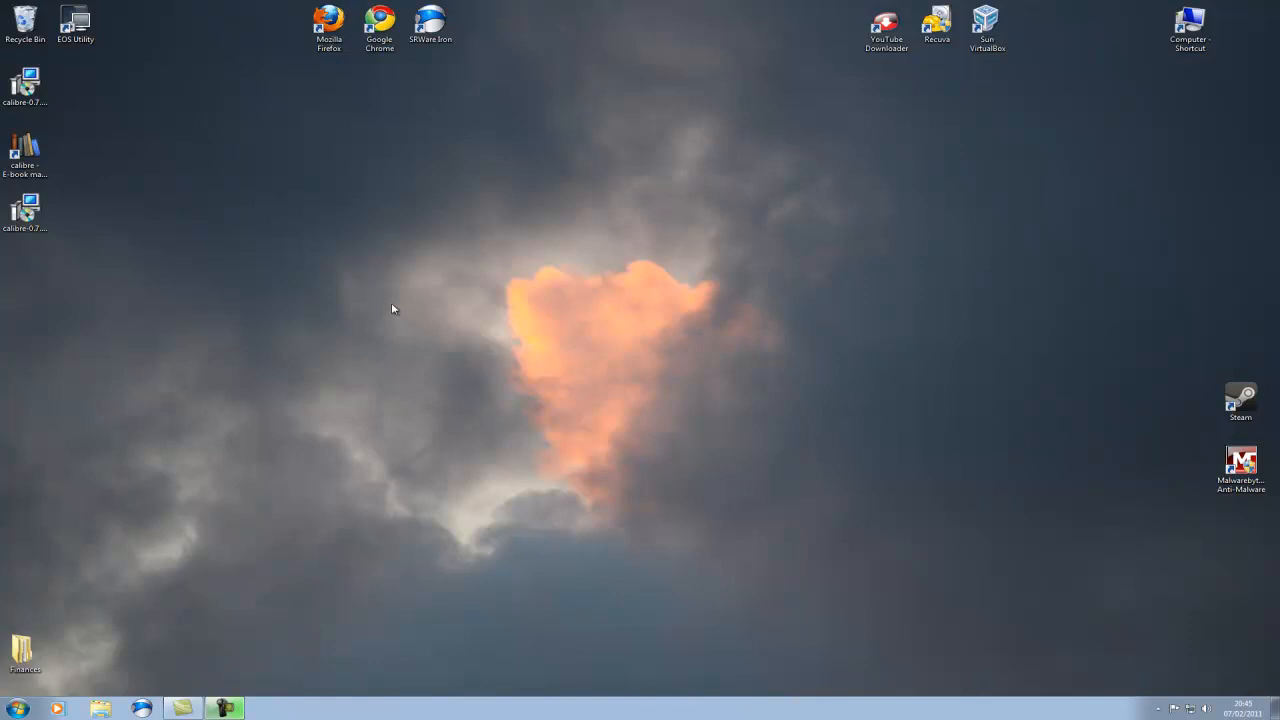
pyautogui.moveTo(156, 260)
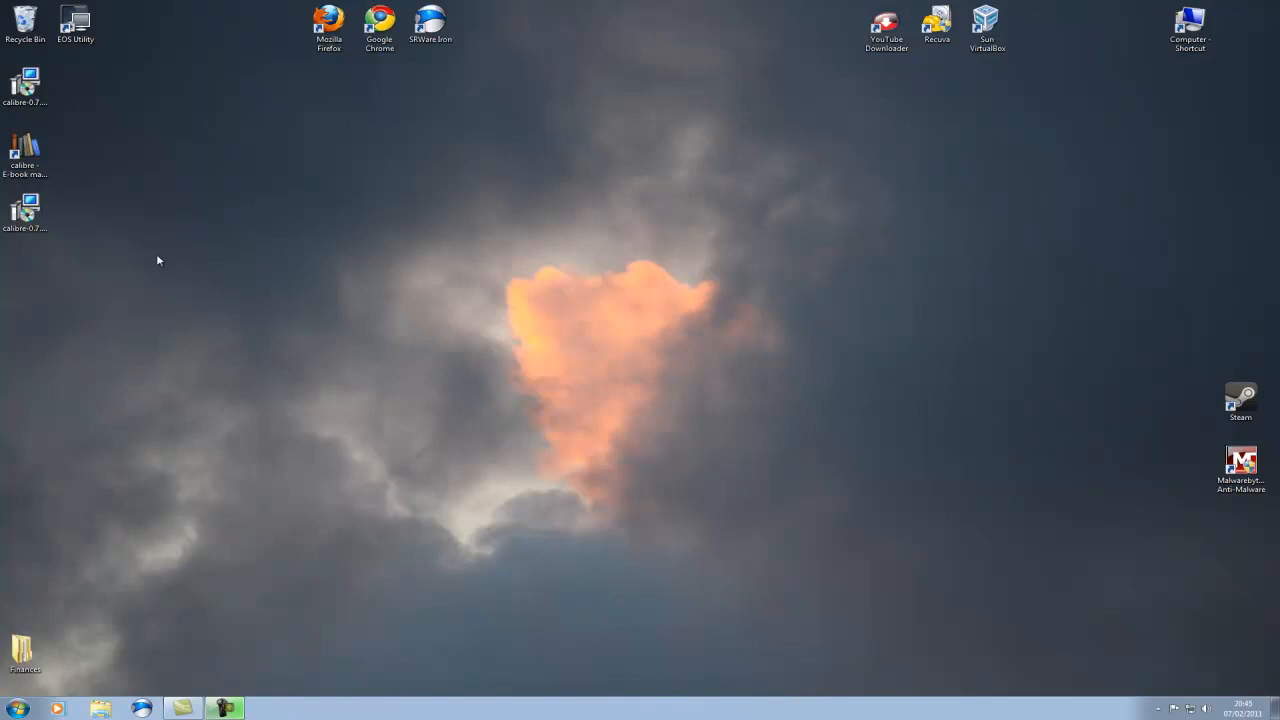
pyautogui.moveTo(128, 236)
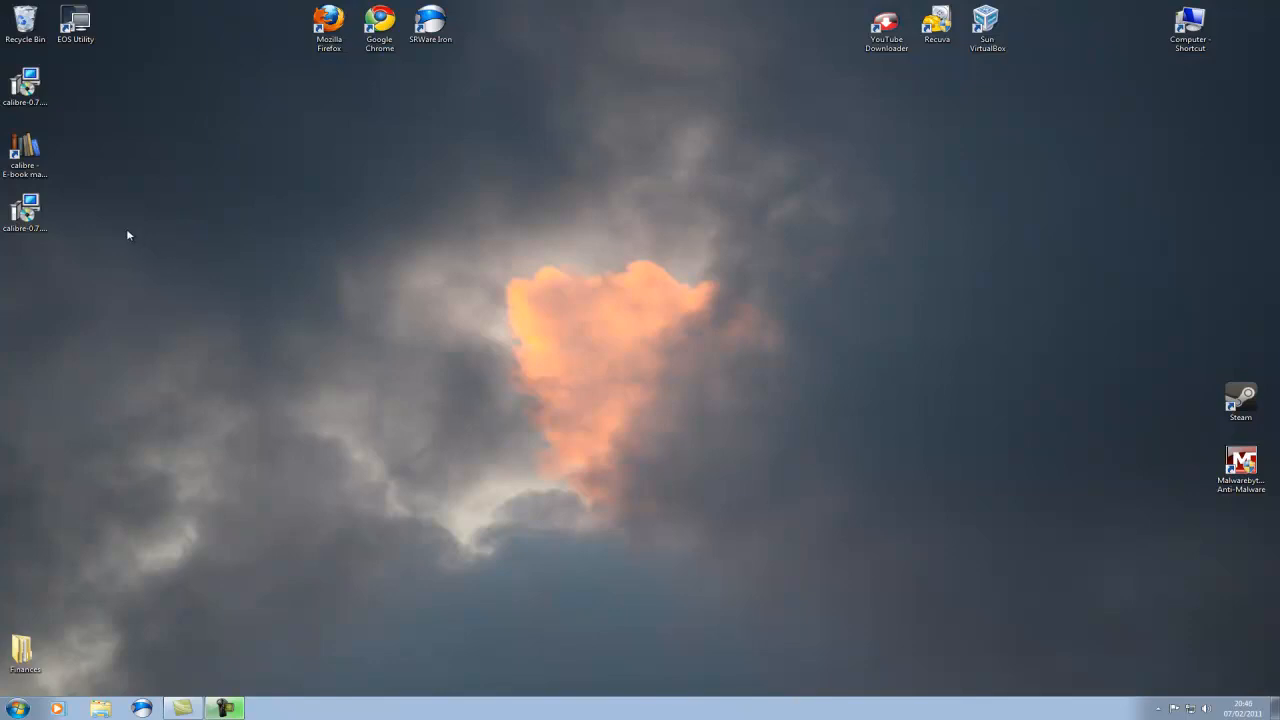
# Launch calibre from its desktop shortcut so the Welcome wizard opens over an empty library
pyautogui.click(24, 150)
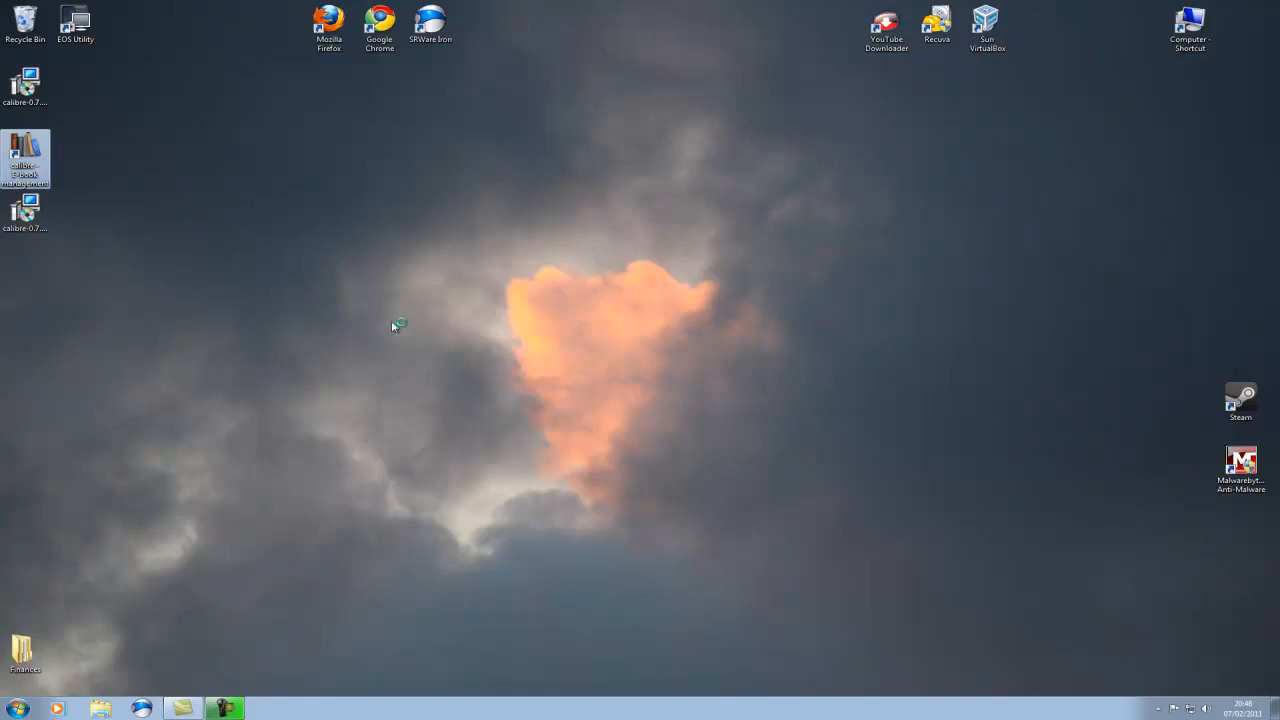
pyautogui.doubleClick(24, 150)
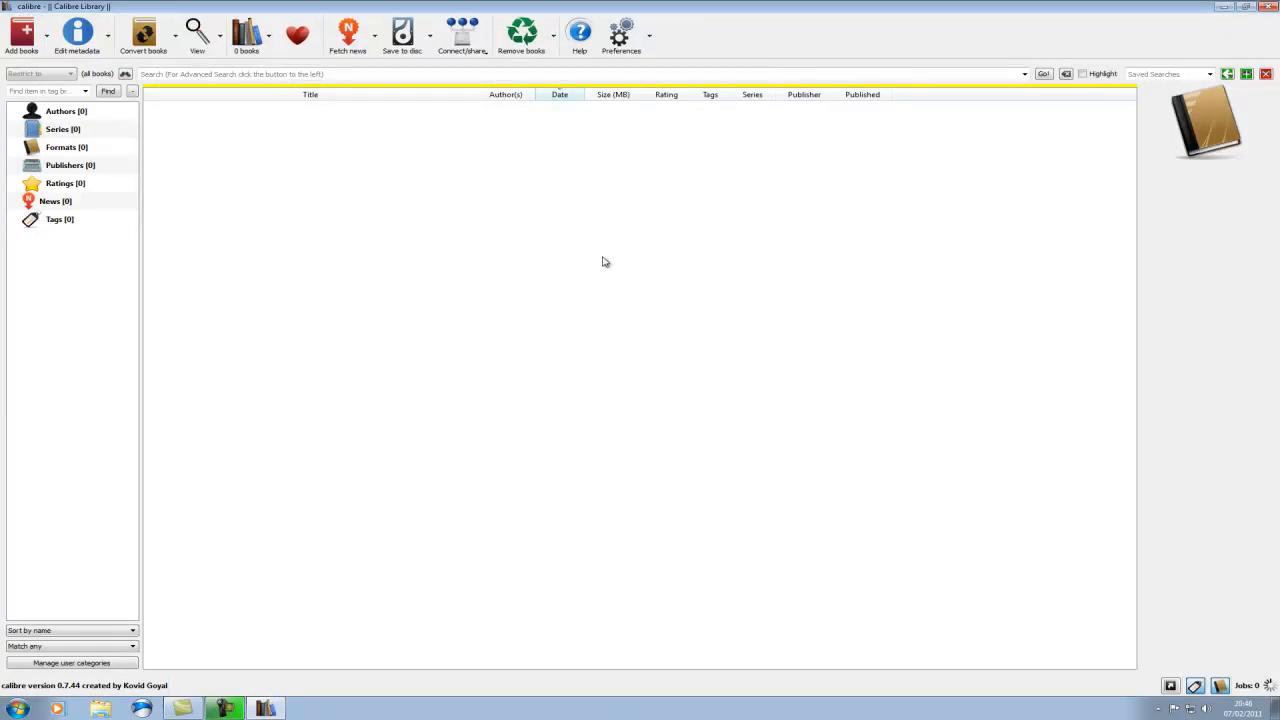
pyautogui.moveTo(658, 88)
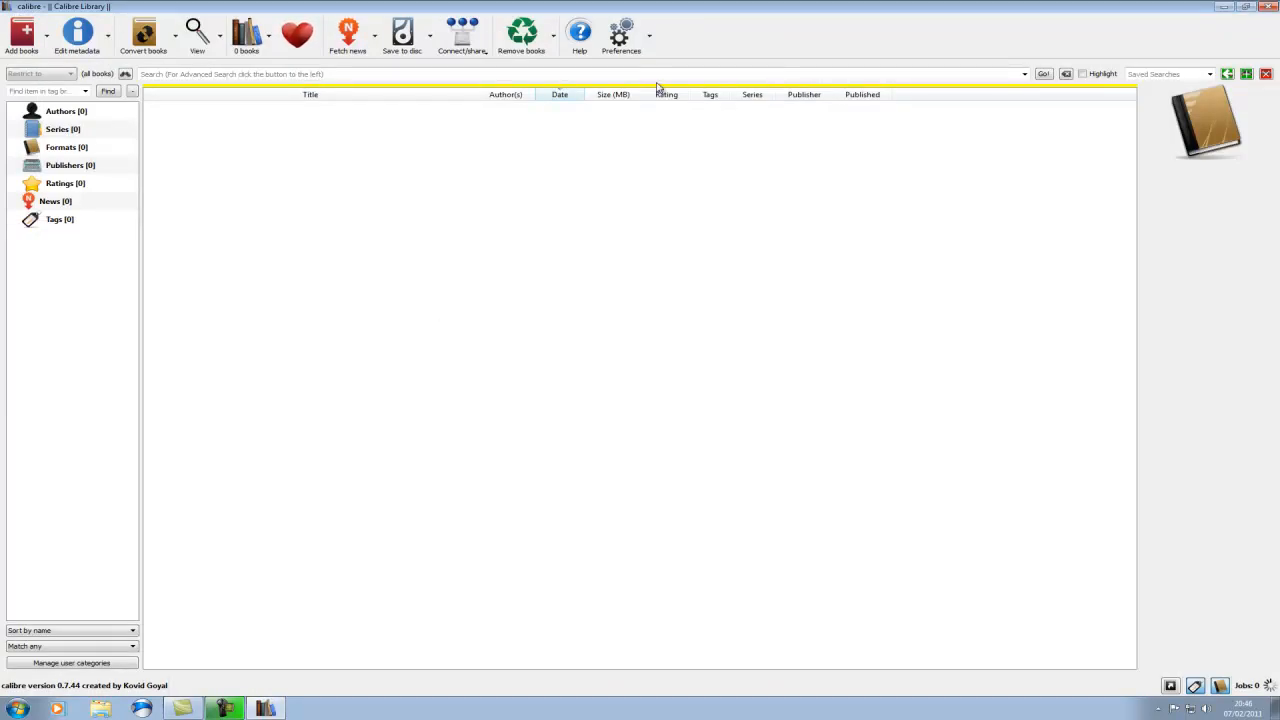
pyautogui.click(650, 38)
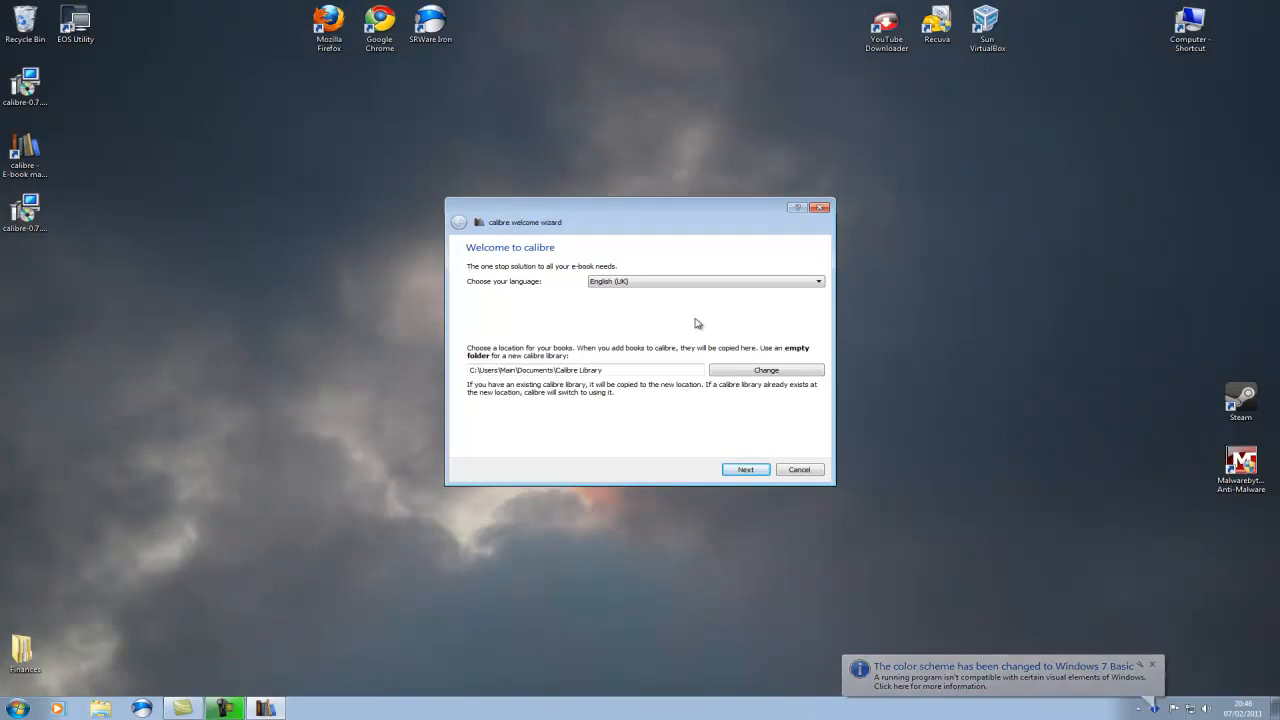
pyautogui.moveTo(658, 316)
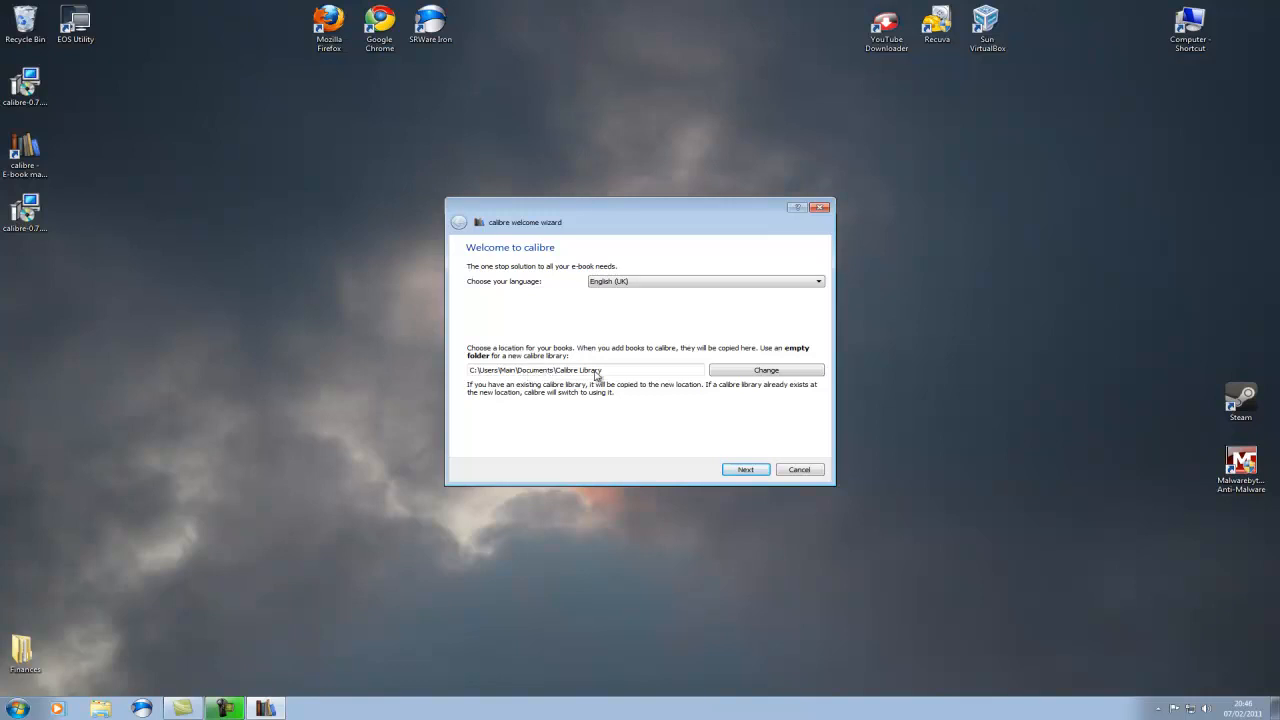
pyautogui.moveTo(636, 376)
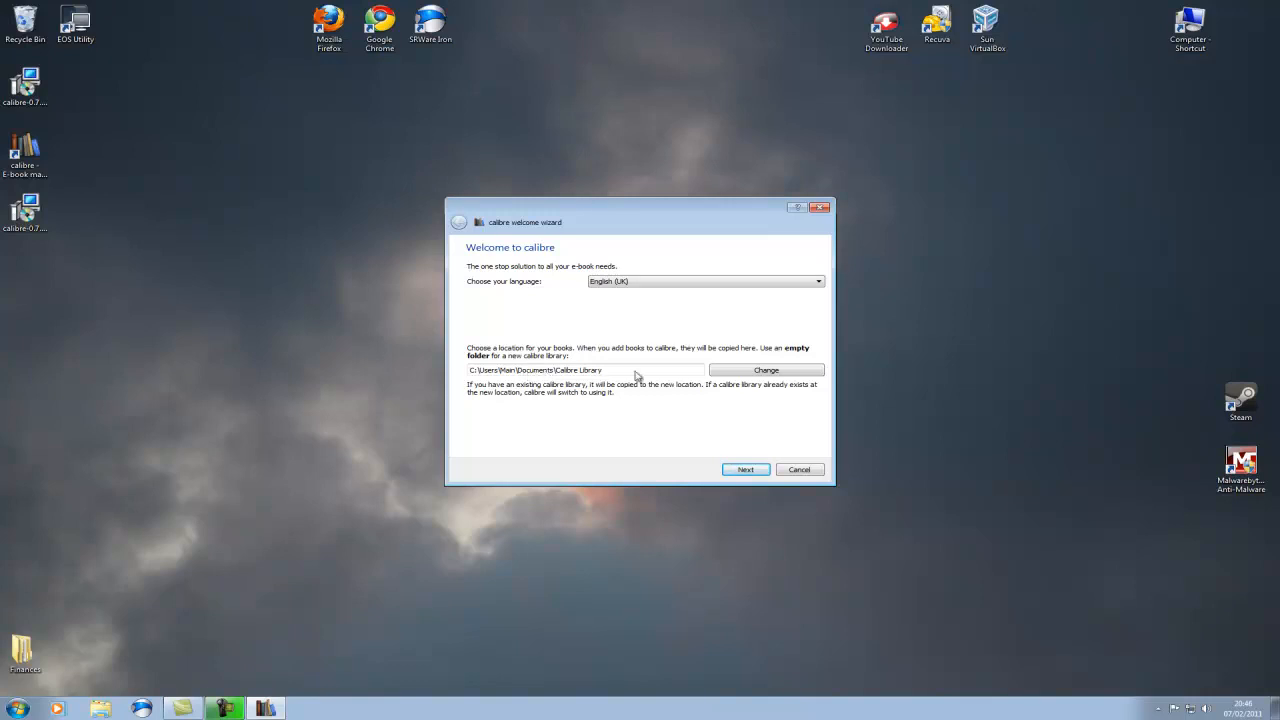
pyautogui.moveTo(748, 452)
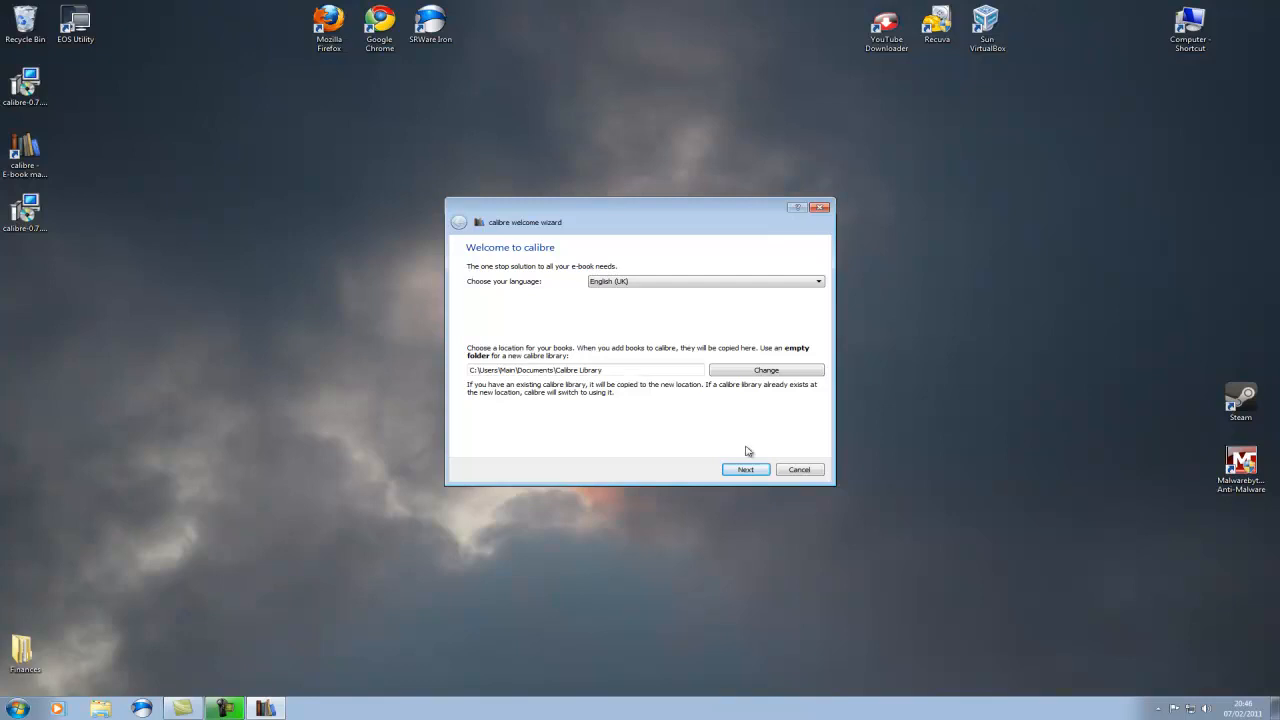
# Move to the device step and choose Amazon as the Kindle's manufacturer
pyautogui.click(744, 468)
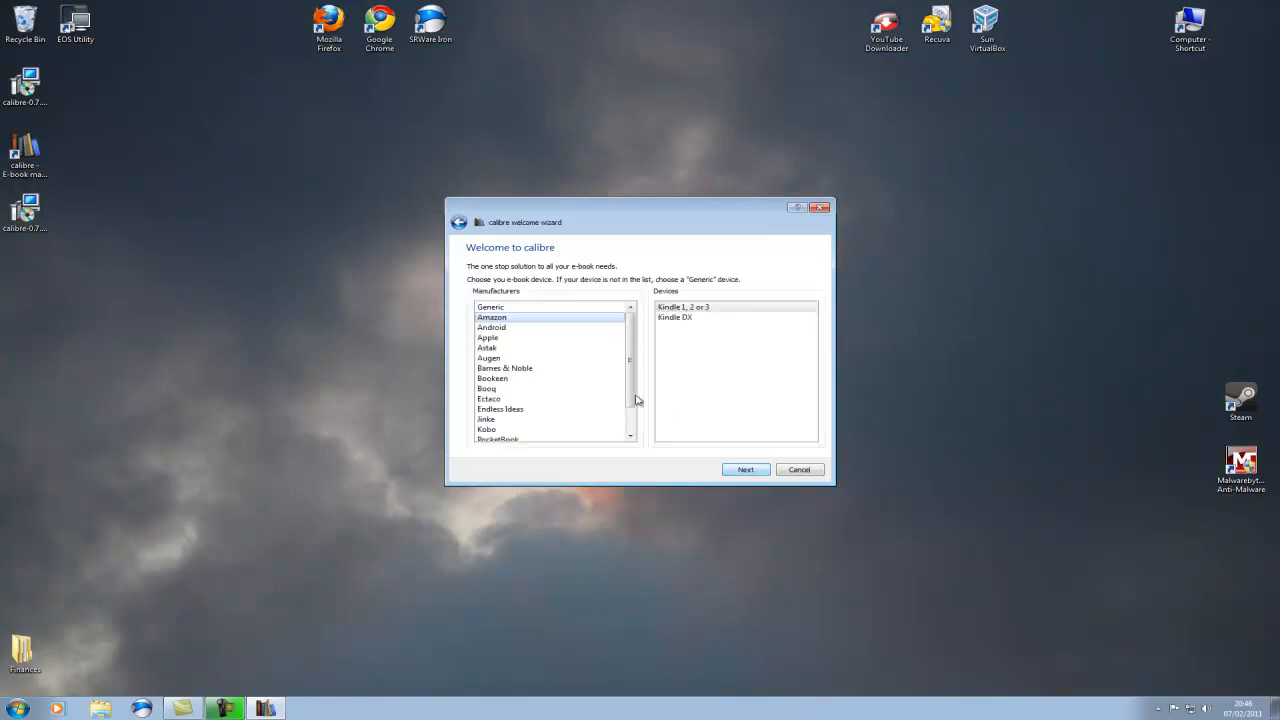
pyautogui.click(684, 308)
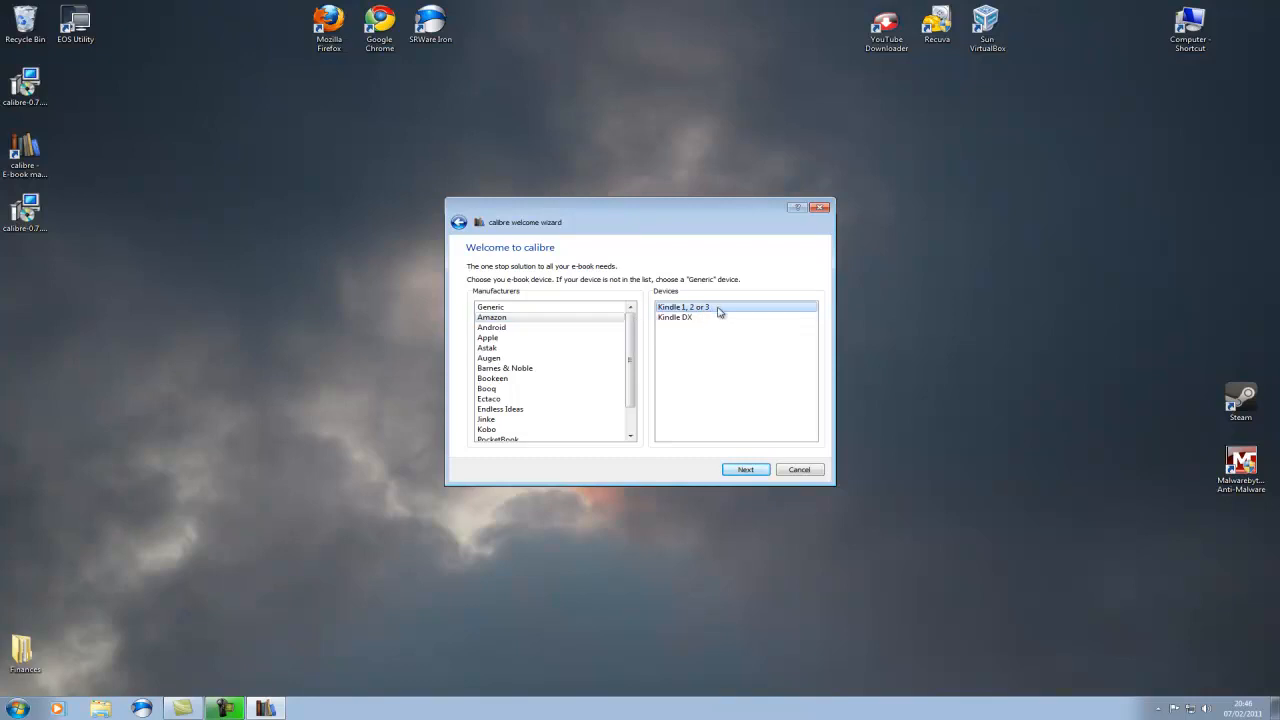
pyautogui.moveTo(710, 320)
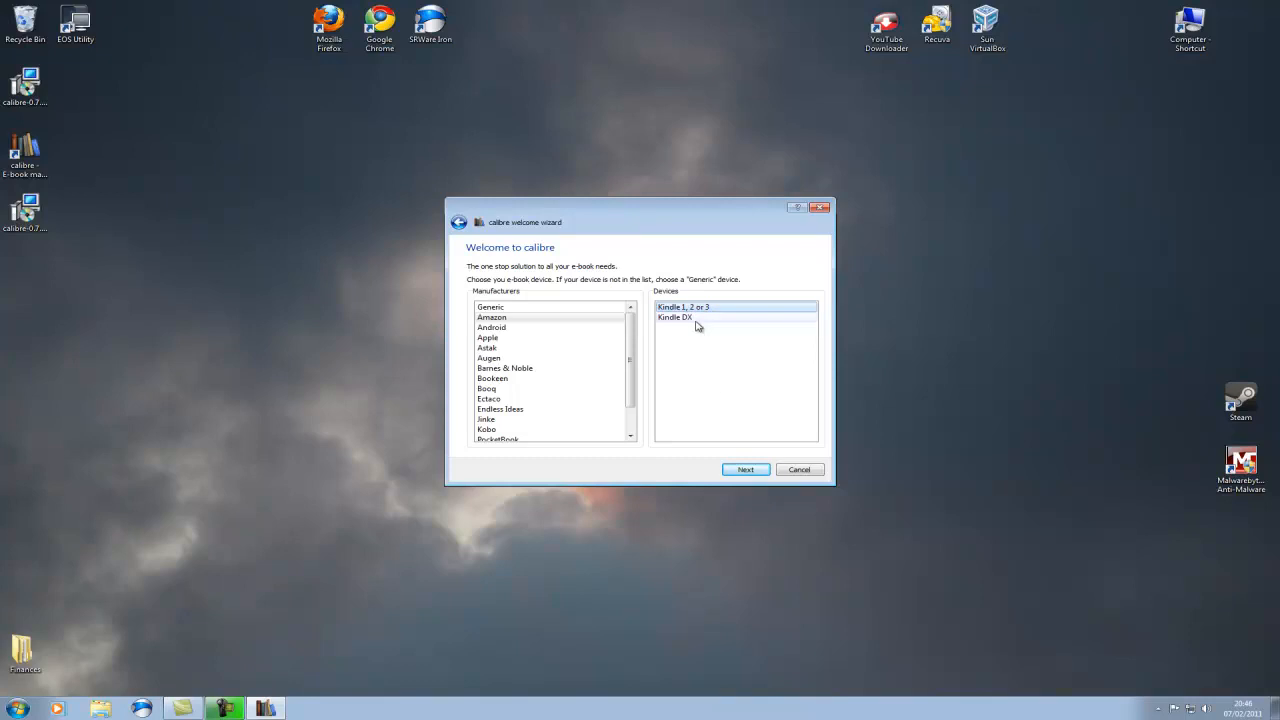
pyautogui.moveTo(696, 322)
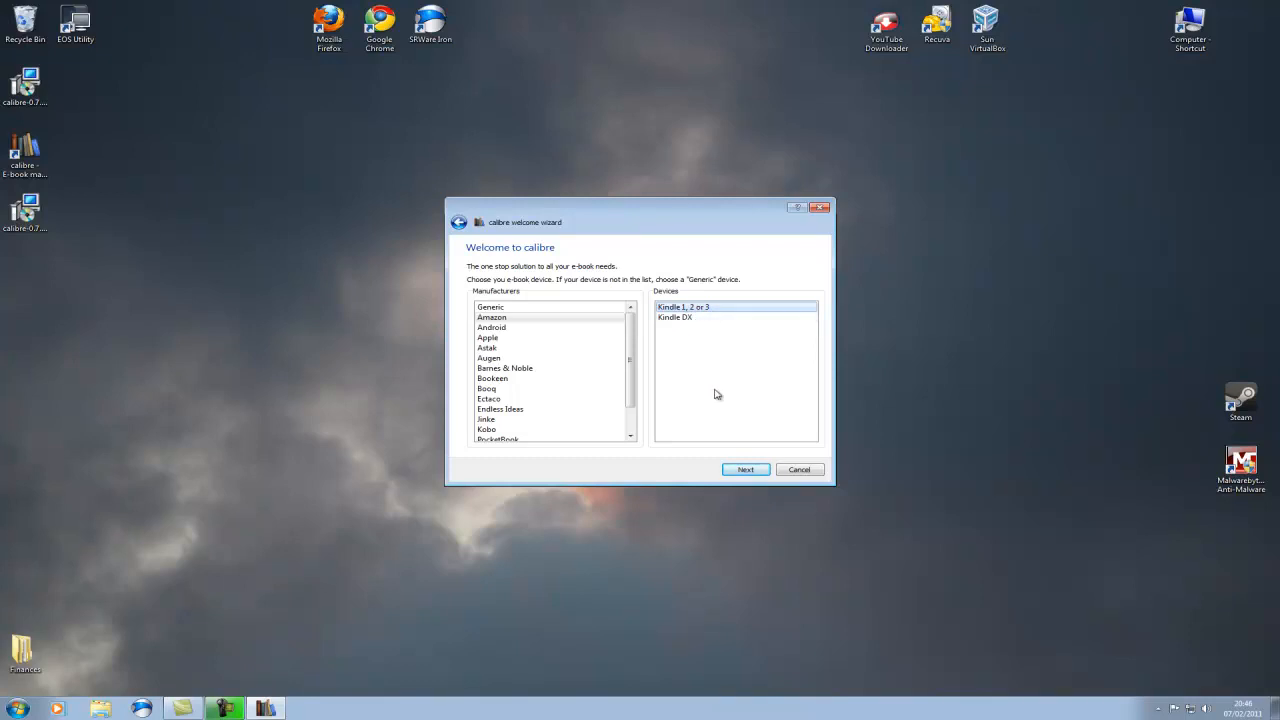
pyautogui.click(744, 468)
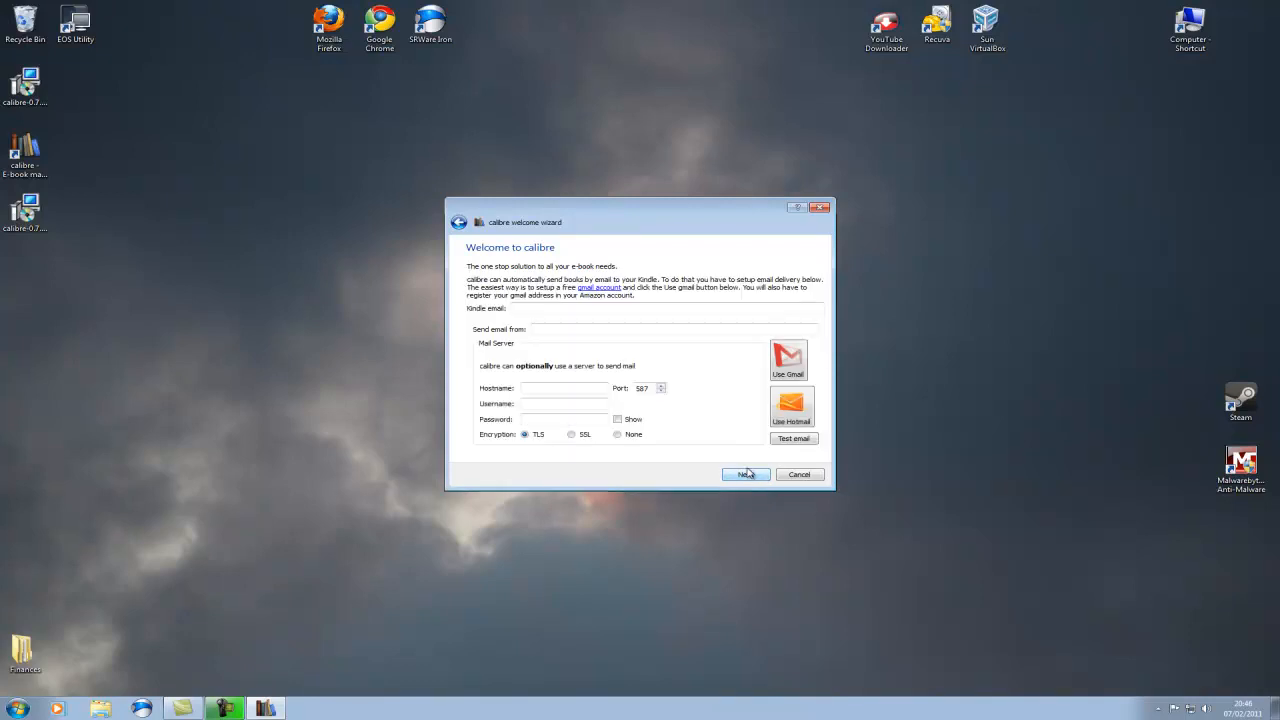
pyautogui.moveTo(672, 390)
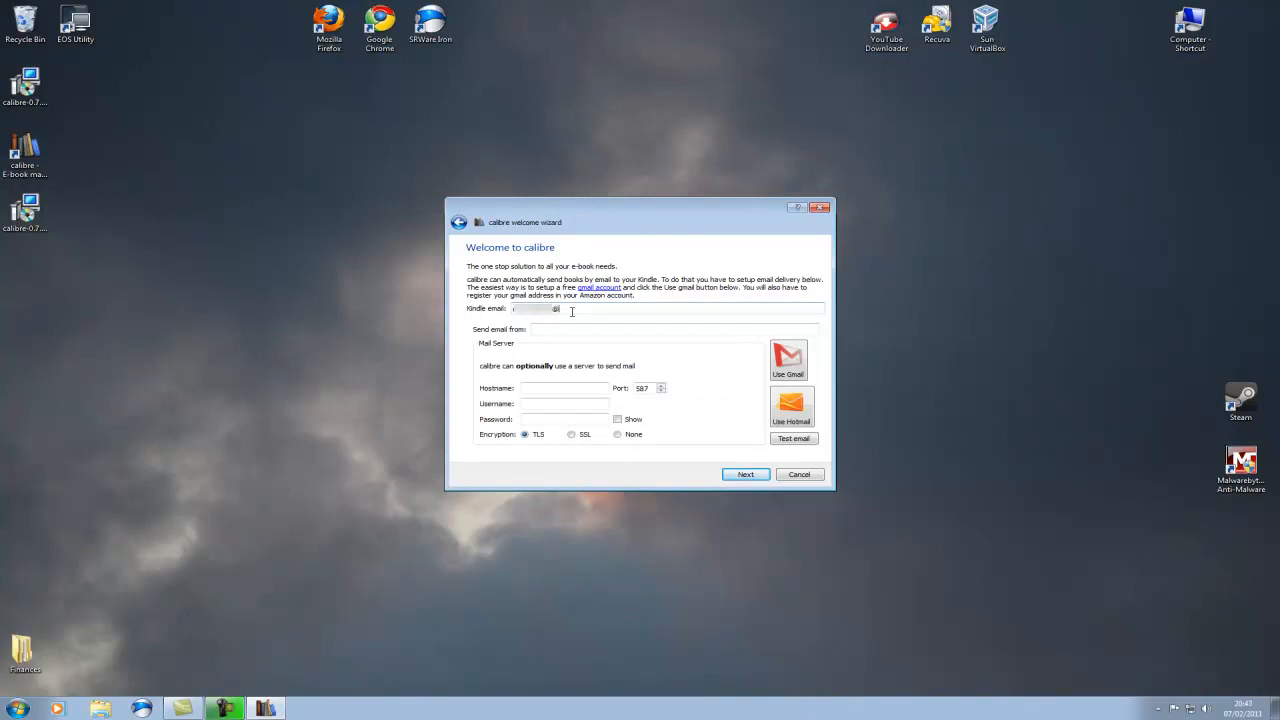
pyautogui.write('@kindle.com')
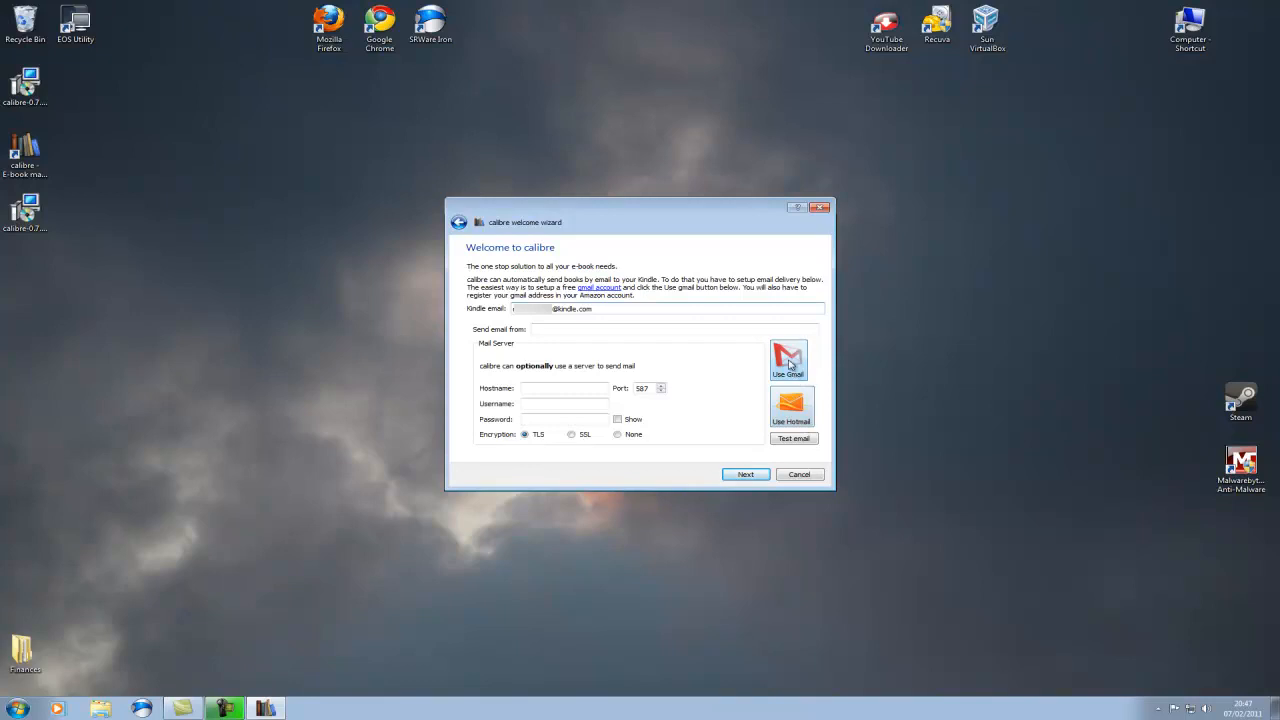
pyautogui.click(788, 360)
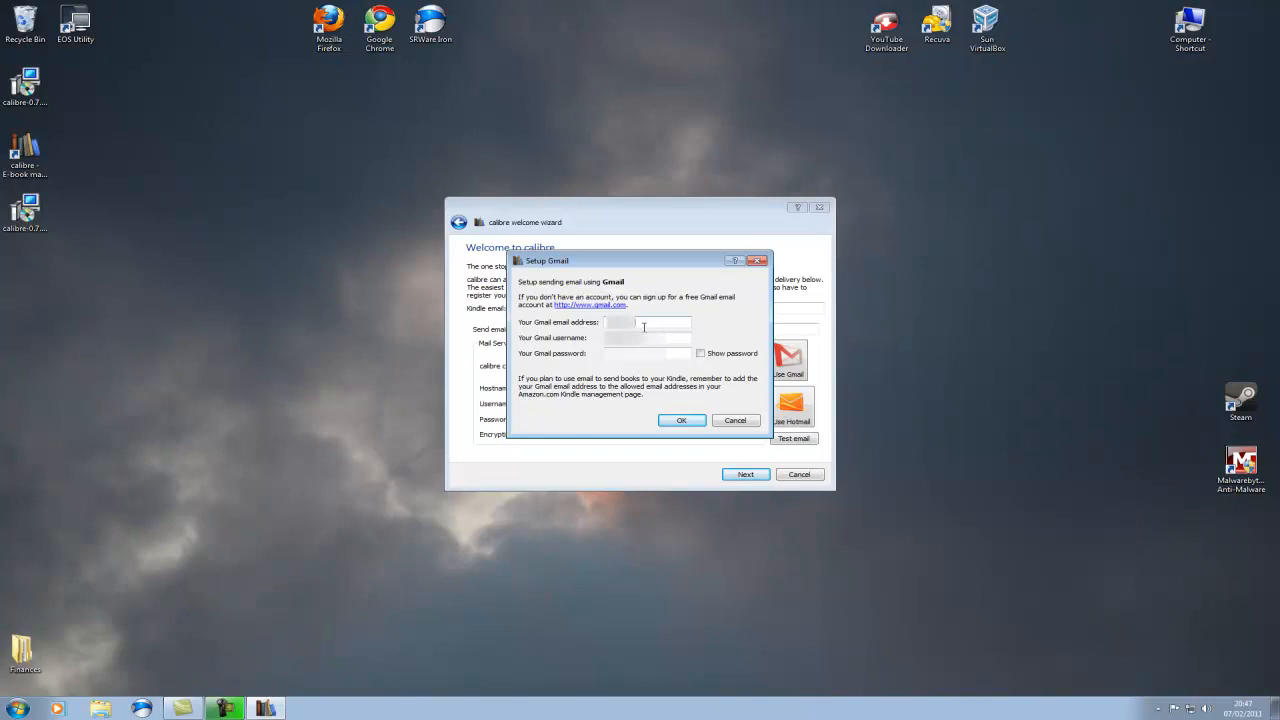
pyautogui.write('@gmail.com')
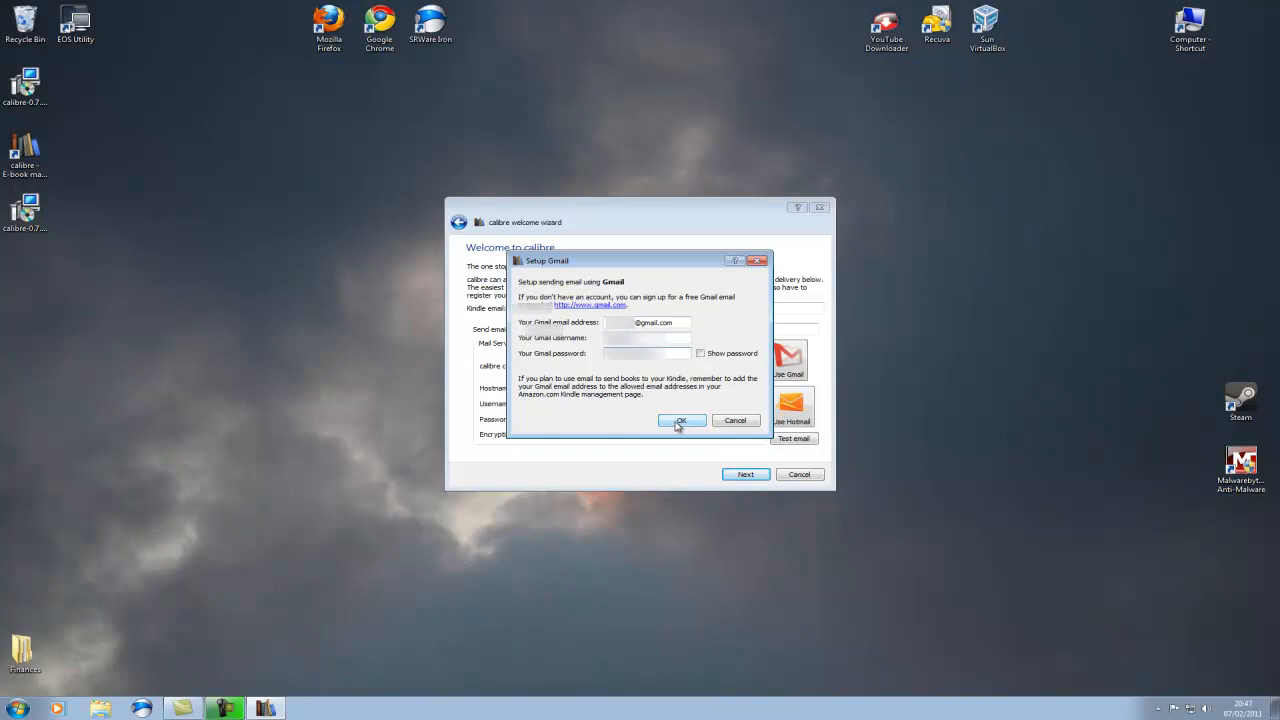
# Confirm the Gmail account so the mail server reads smtp.gmail.com, port 587, with password filled
pyautogui.click(680, 420)
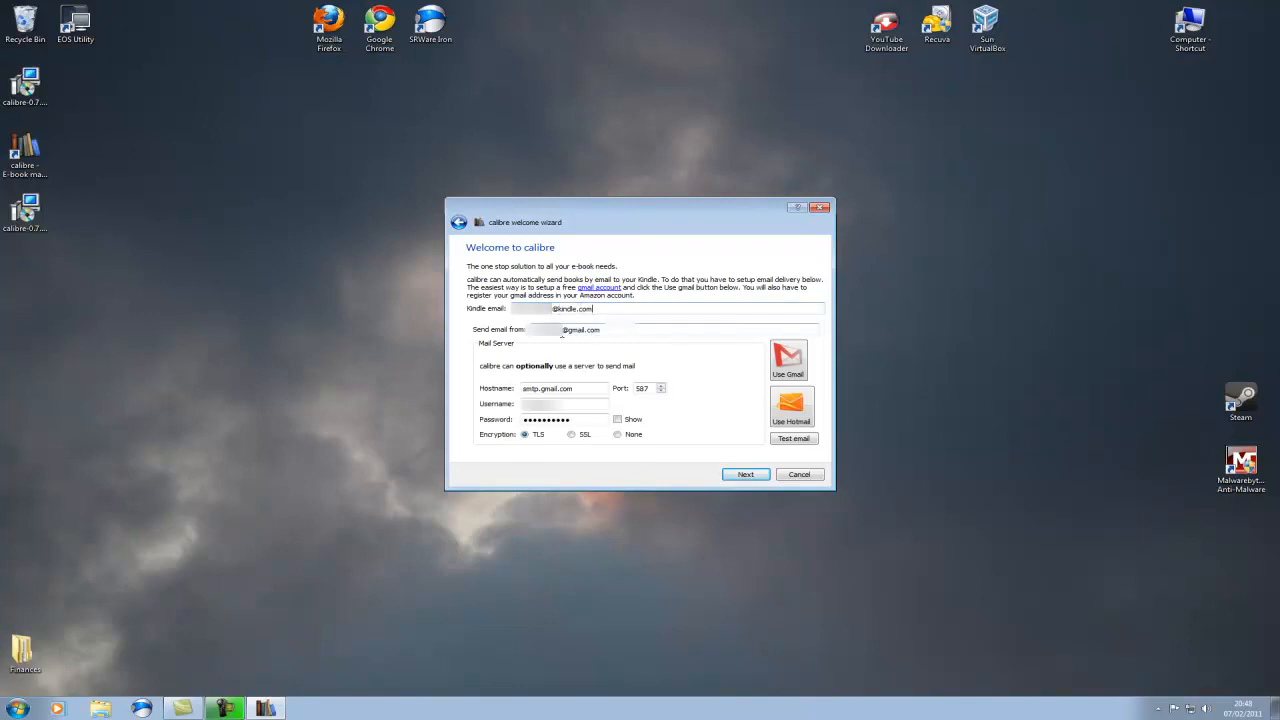
pyautogui.moveTo(580, 330)
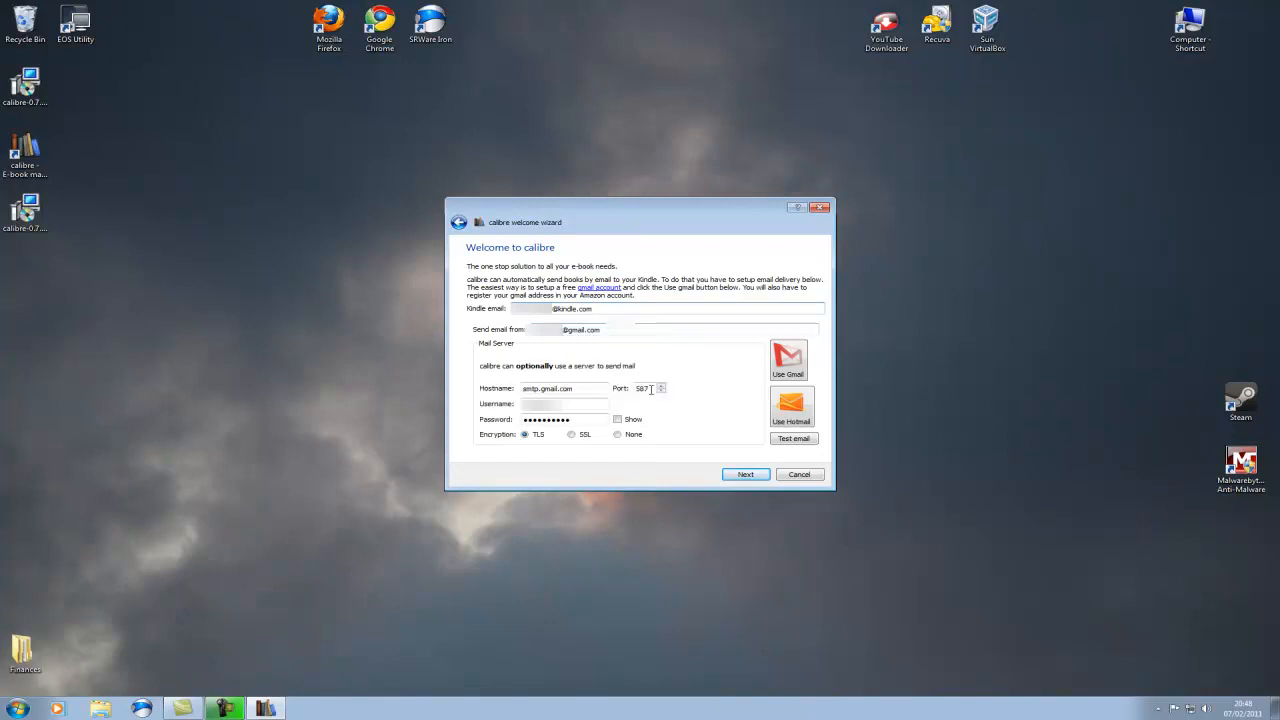
pyautogui.moveTo(756, 374)
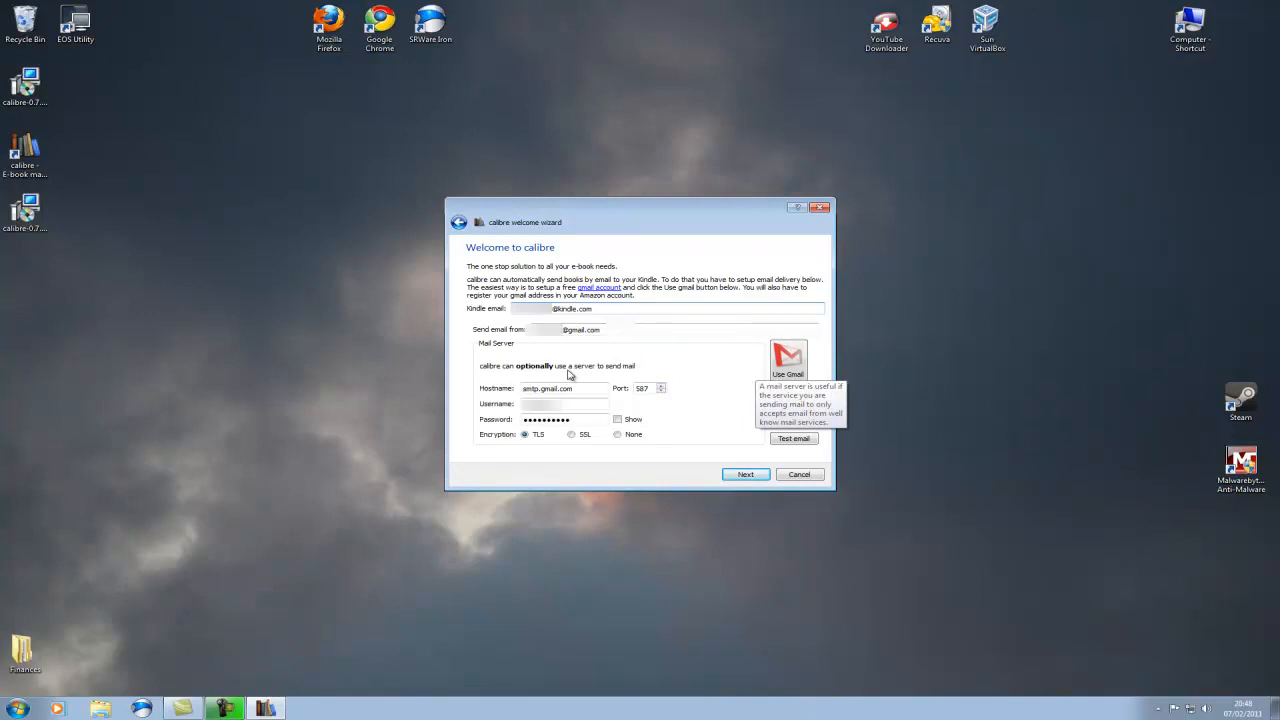
pyautogui.click(590, 308)
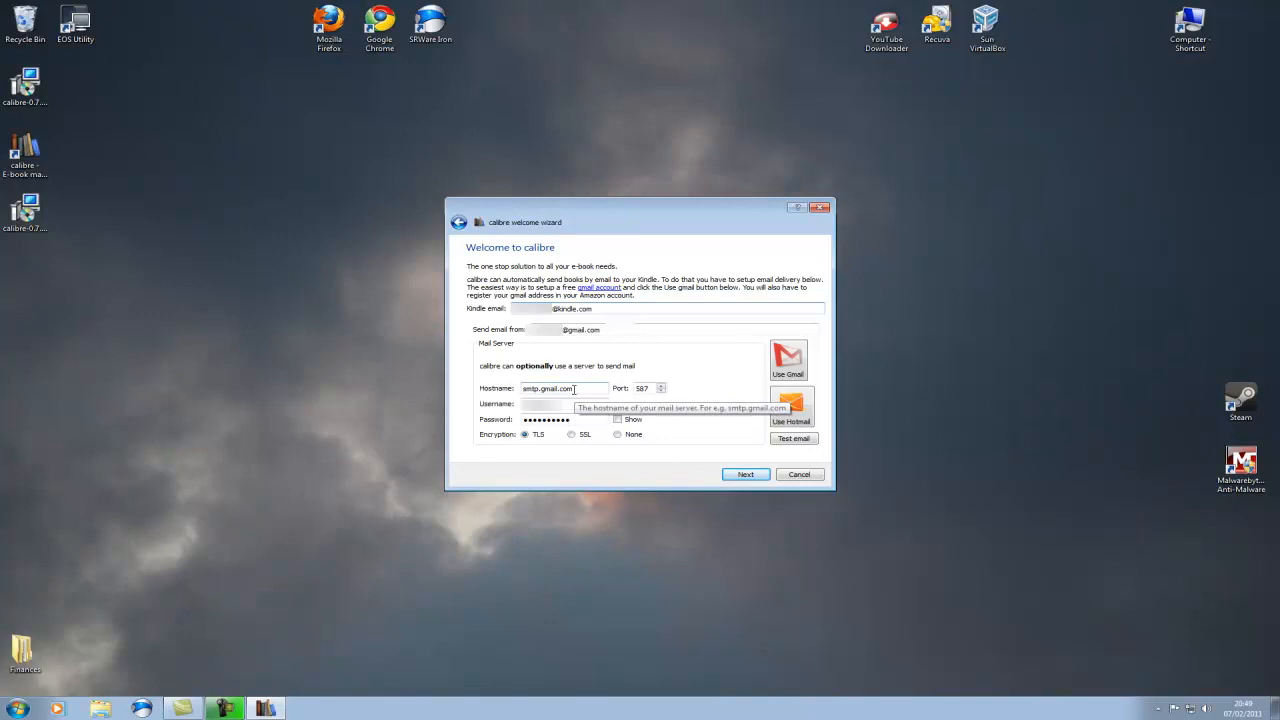
pyautogui.moveTo(608, 400)
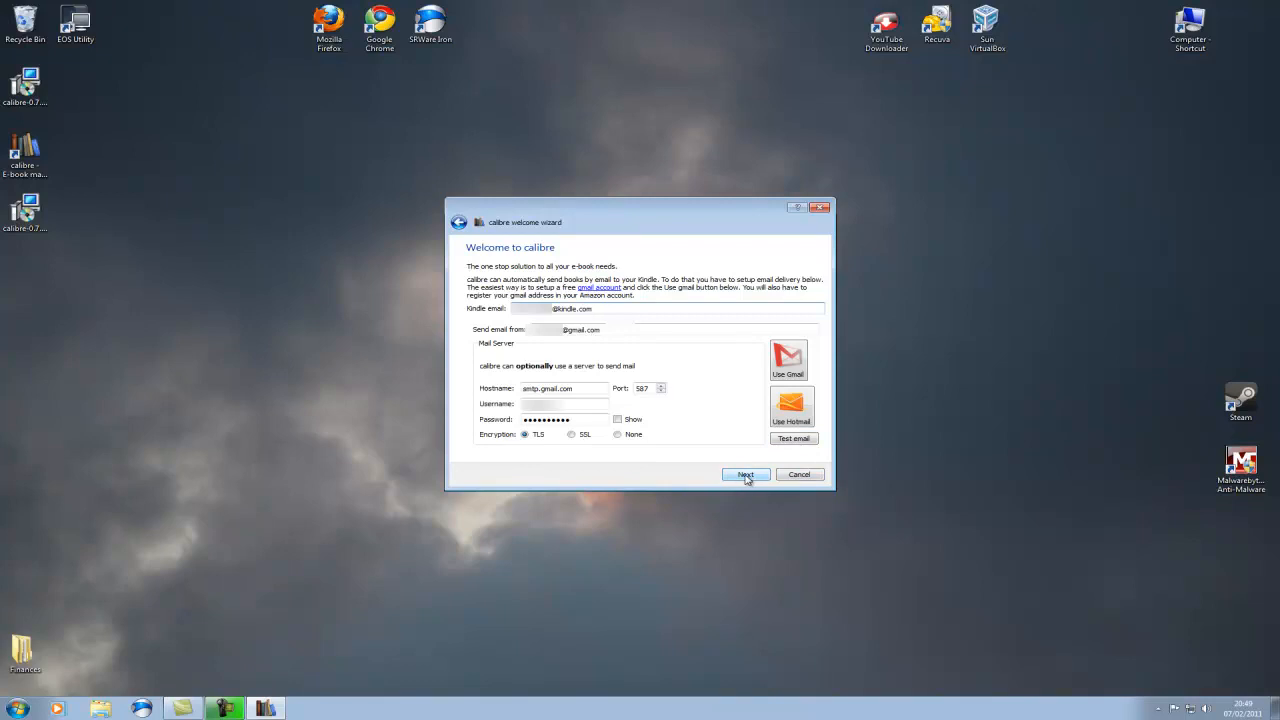
# Finish the wizard through the Congratulations page into the empty library
pyautogui.click(744, 474)
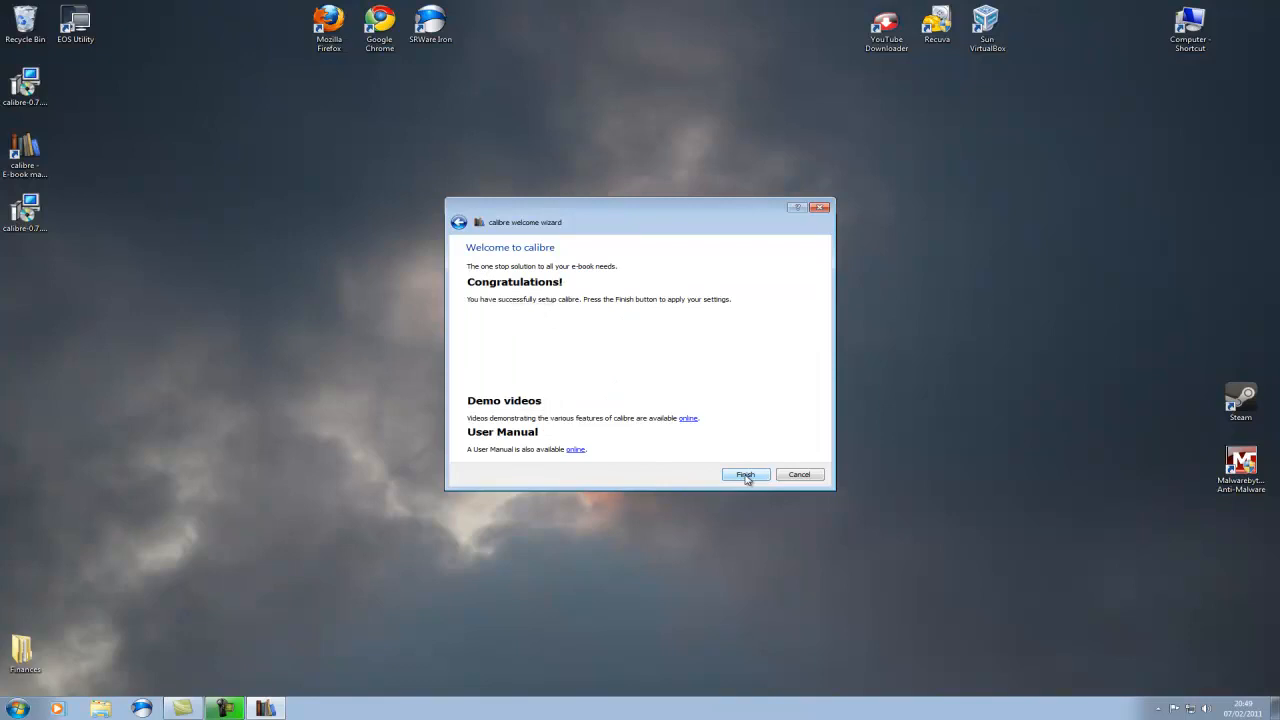
pyautogui.click(744, 474)
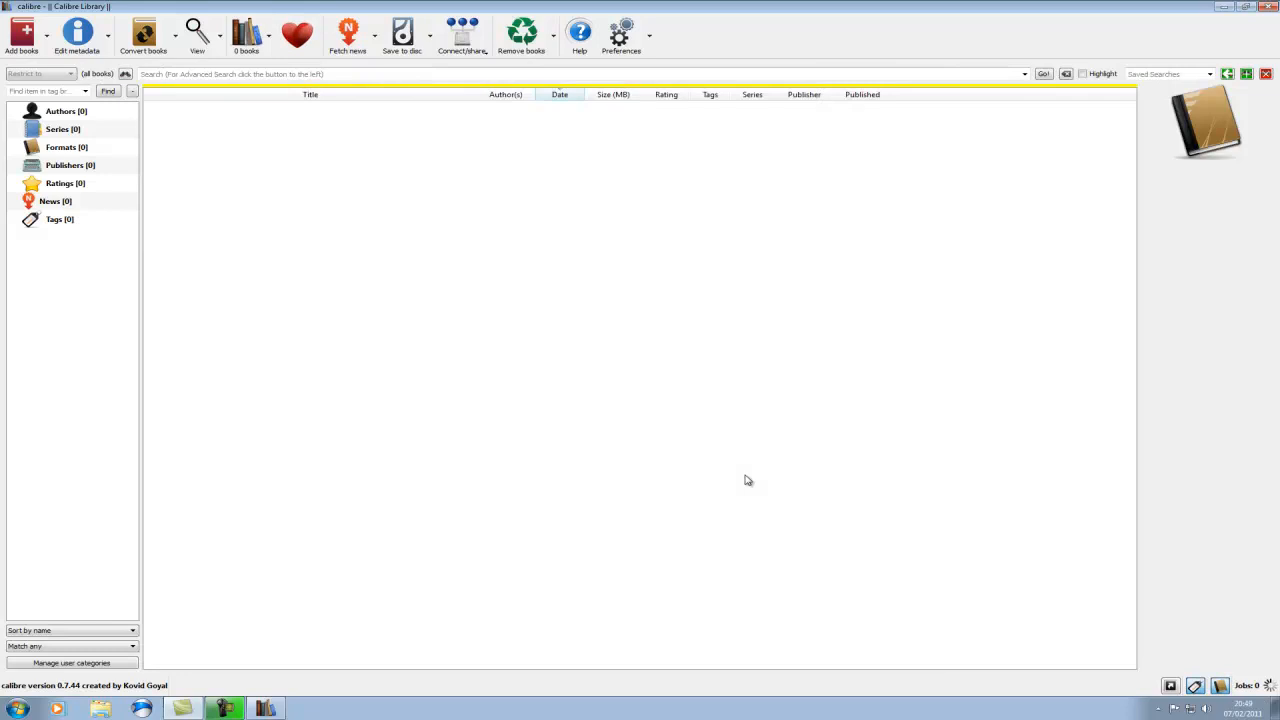
pyautogui.moveTo(456, 300)
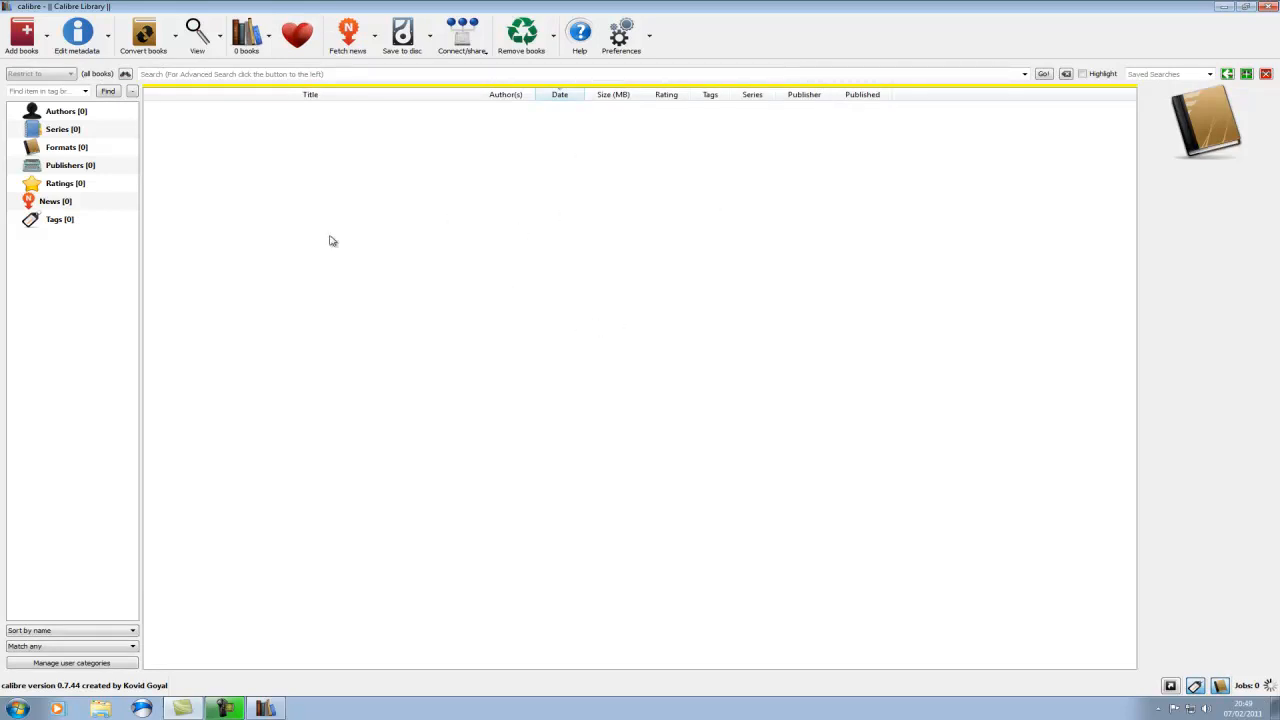
pyautogui.moveTo(456, 168)
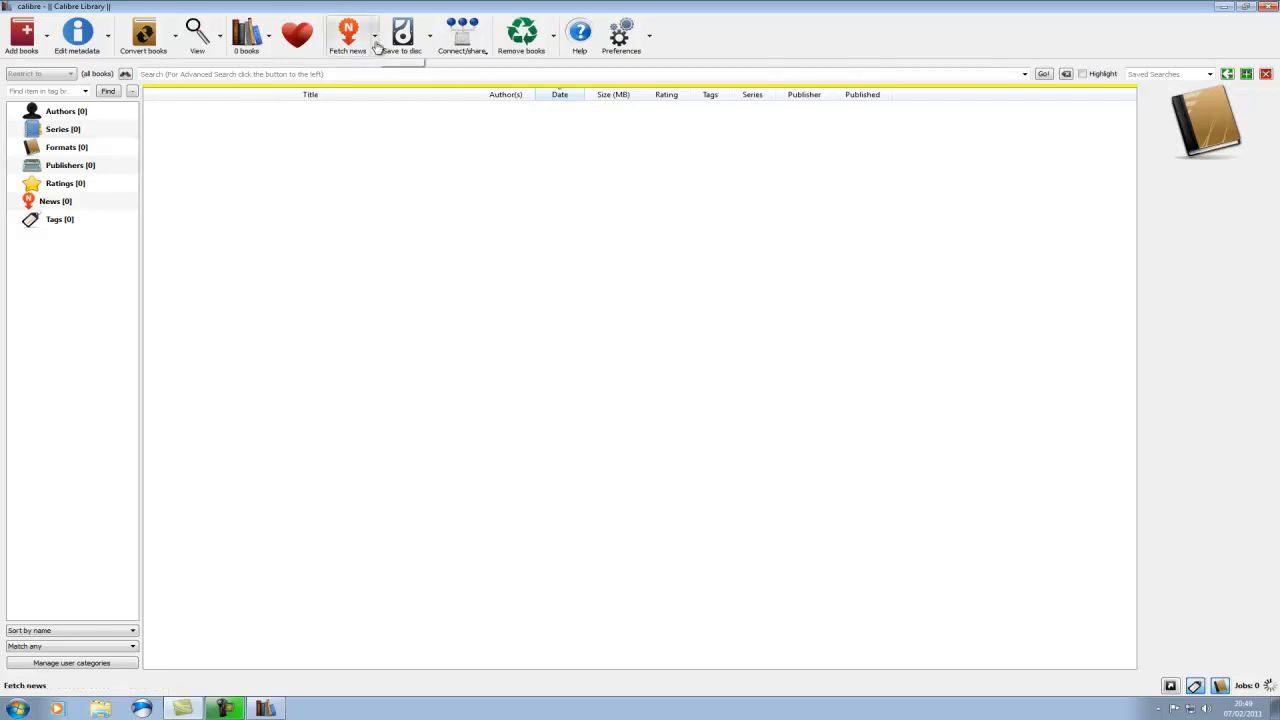
pyautogui.moveTo(348, 36)
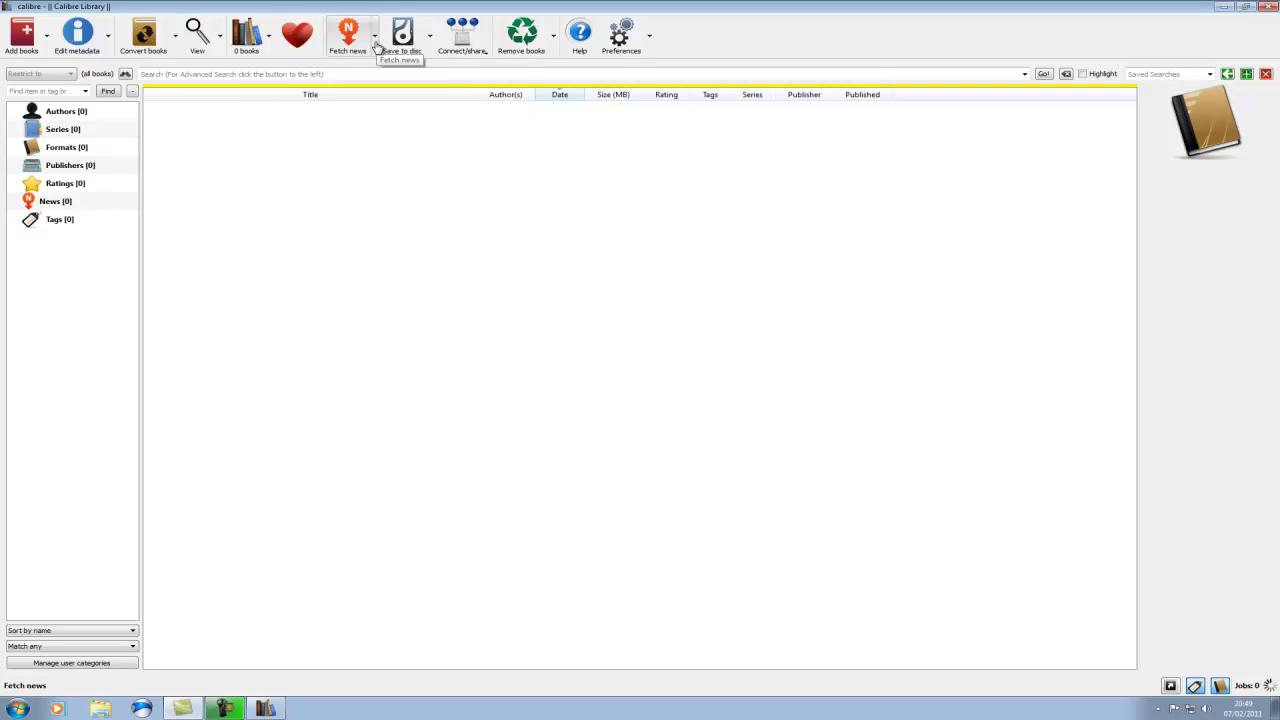
# Open Schedule news download from Fetch news and browse the language-grouped recipe list
pyautogui.click(376, 36)
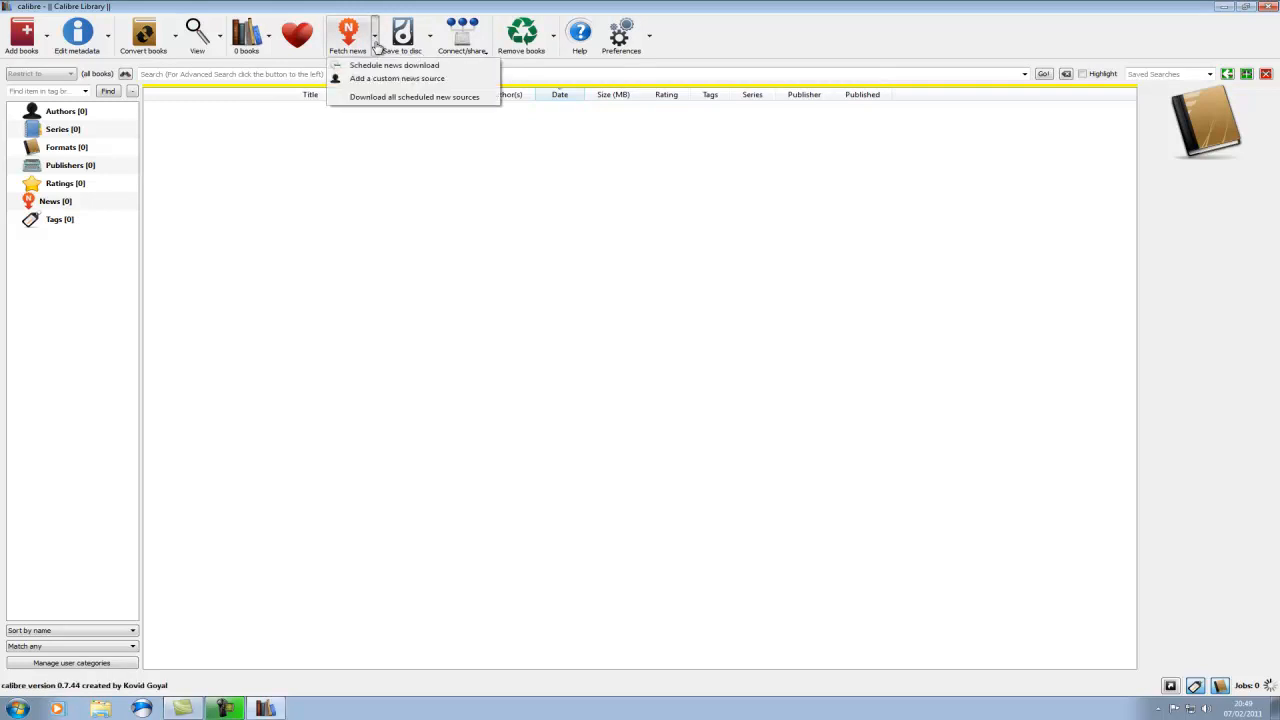
pyautogui.moveTo(398, 68)
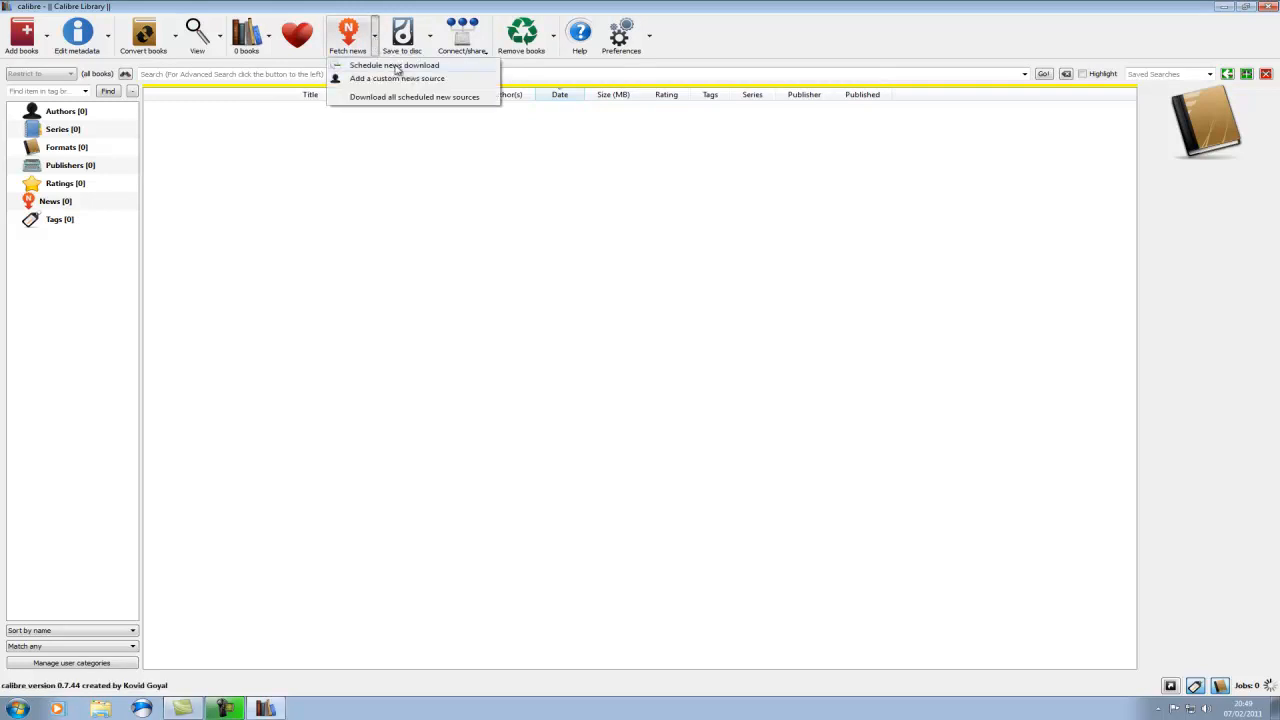
pyautogui.moveTo(404, 68)
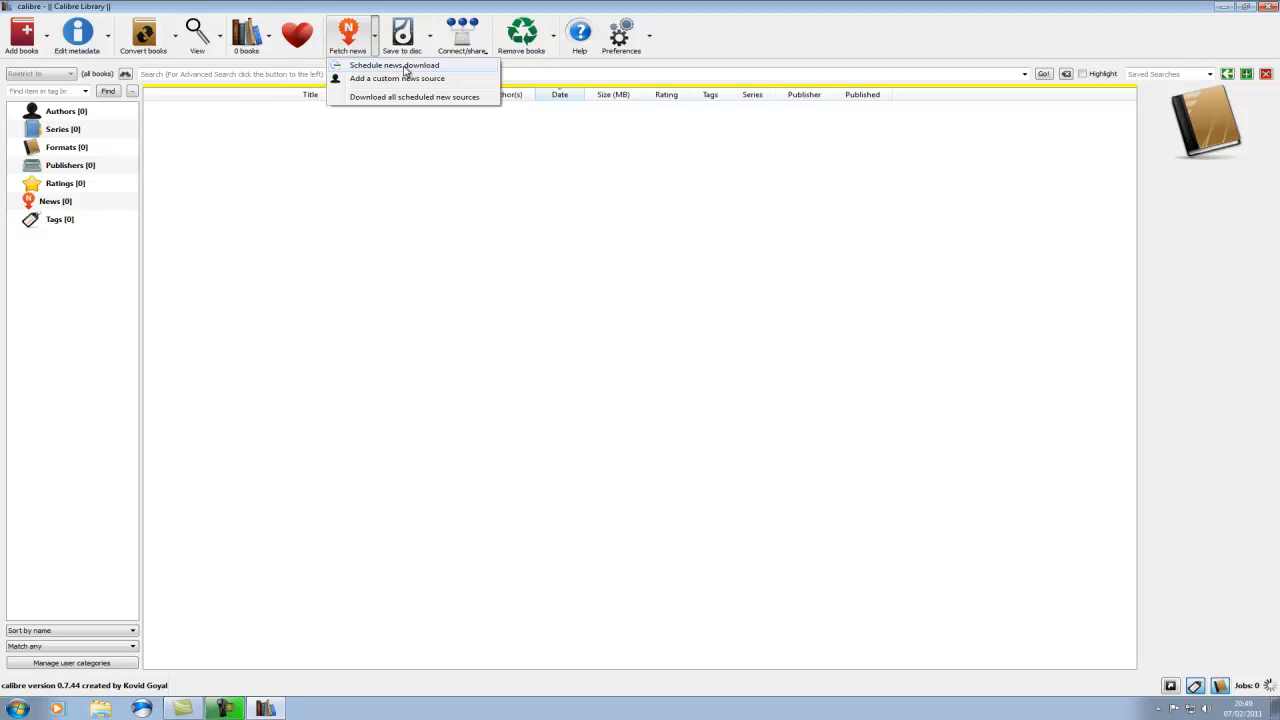
pyautogui.click(392, 64)
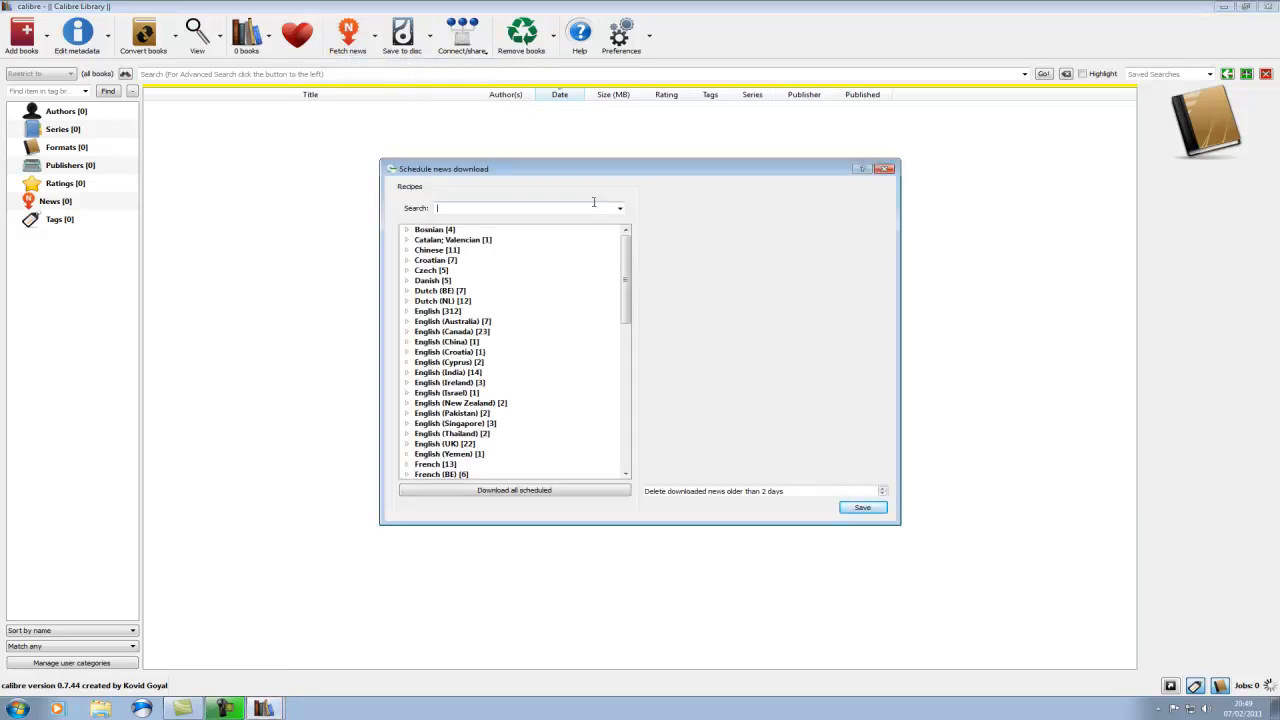
pyautogui.scroll(-3)
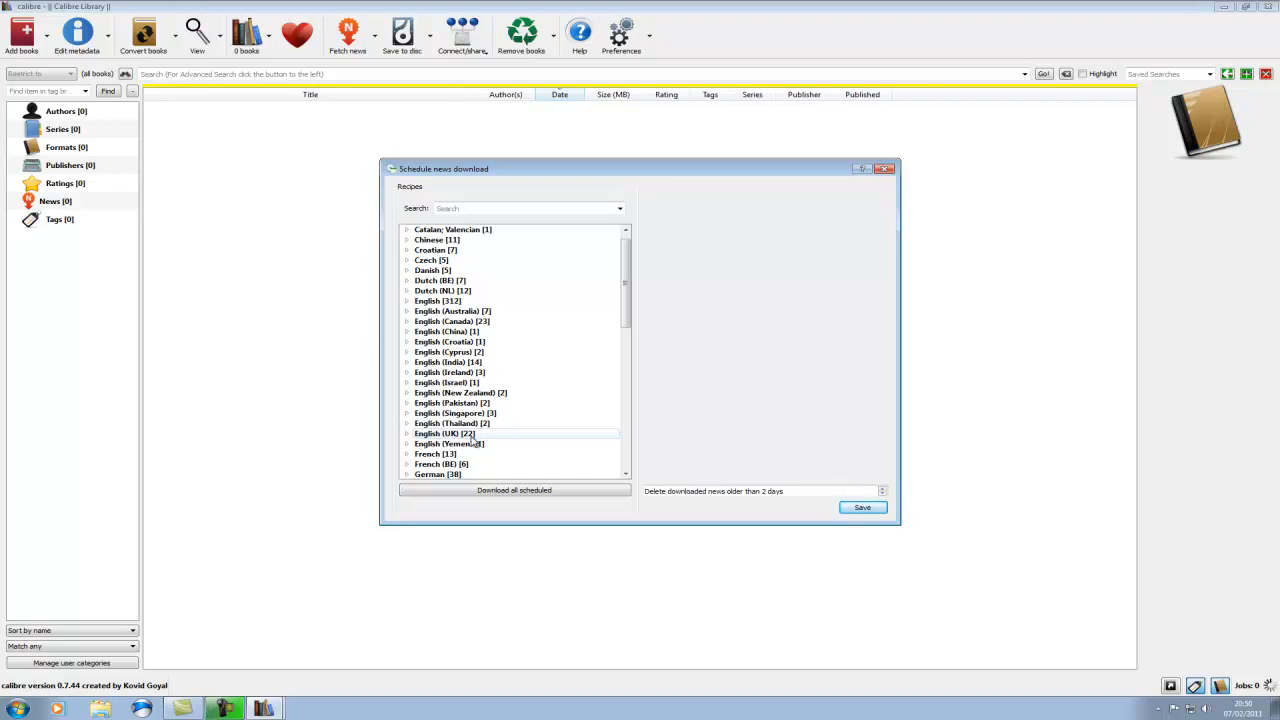
pyautogui.moveTo(474, 444)
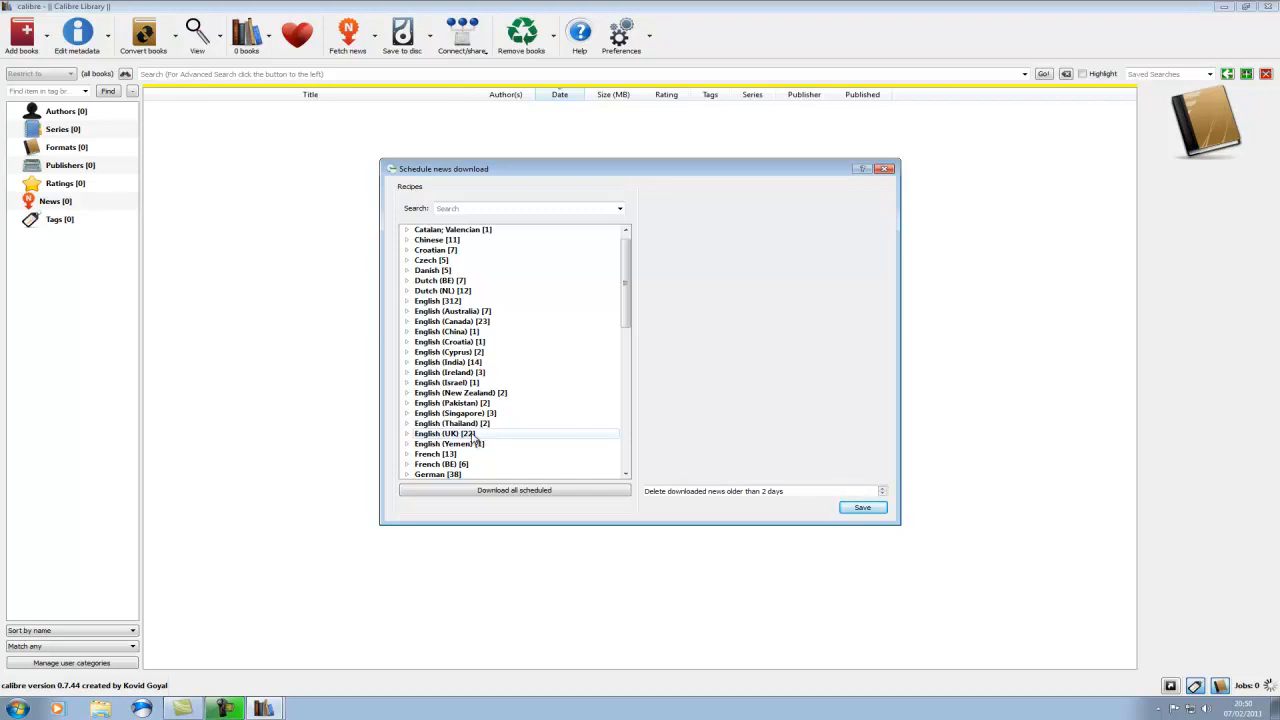
# Expand English (UK) and schedule BBC News (fast) for daily download
pyautogui.click(406, 432)
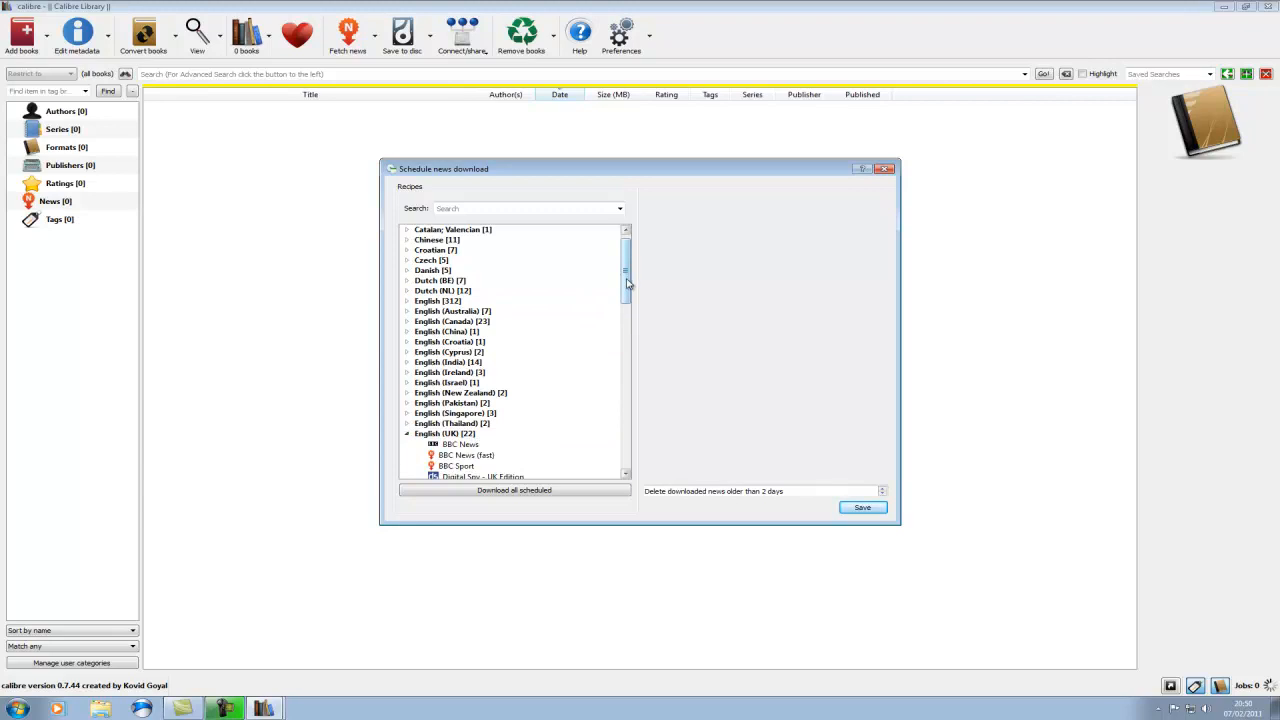
pyautogui.scroll(-3)
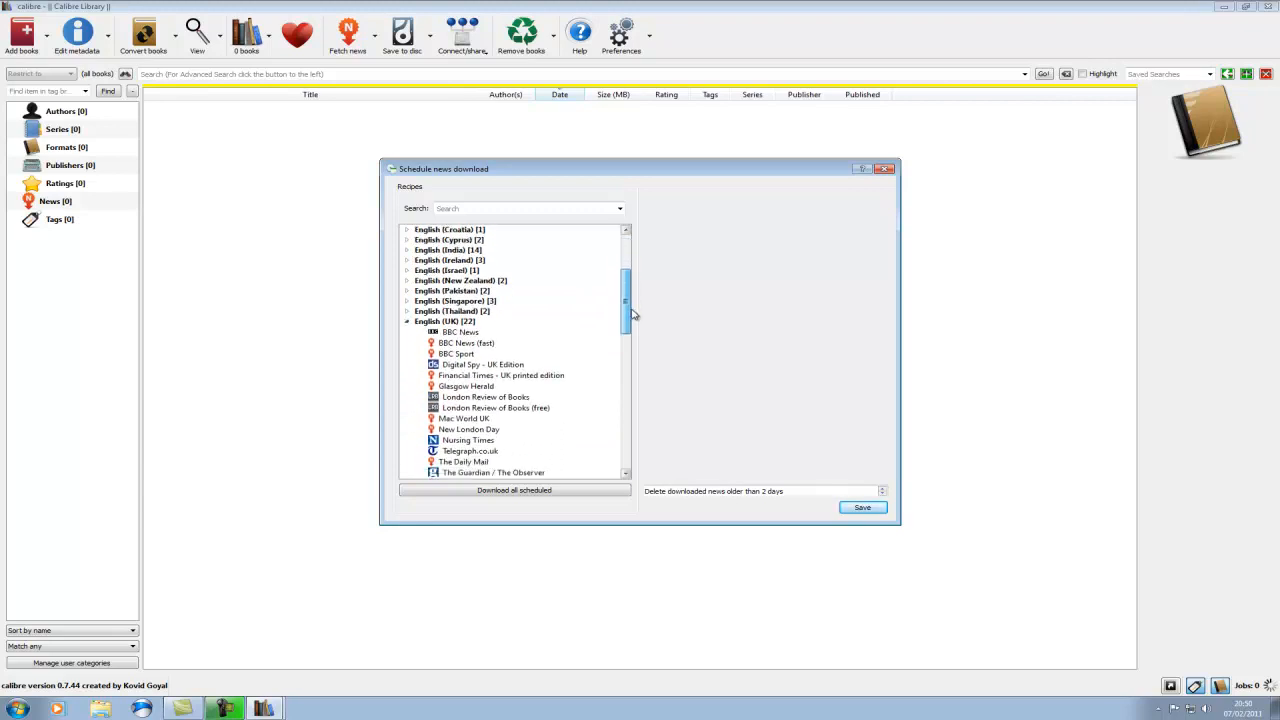
pyautogui.scroll(-3)
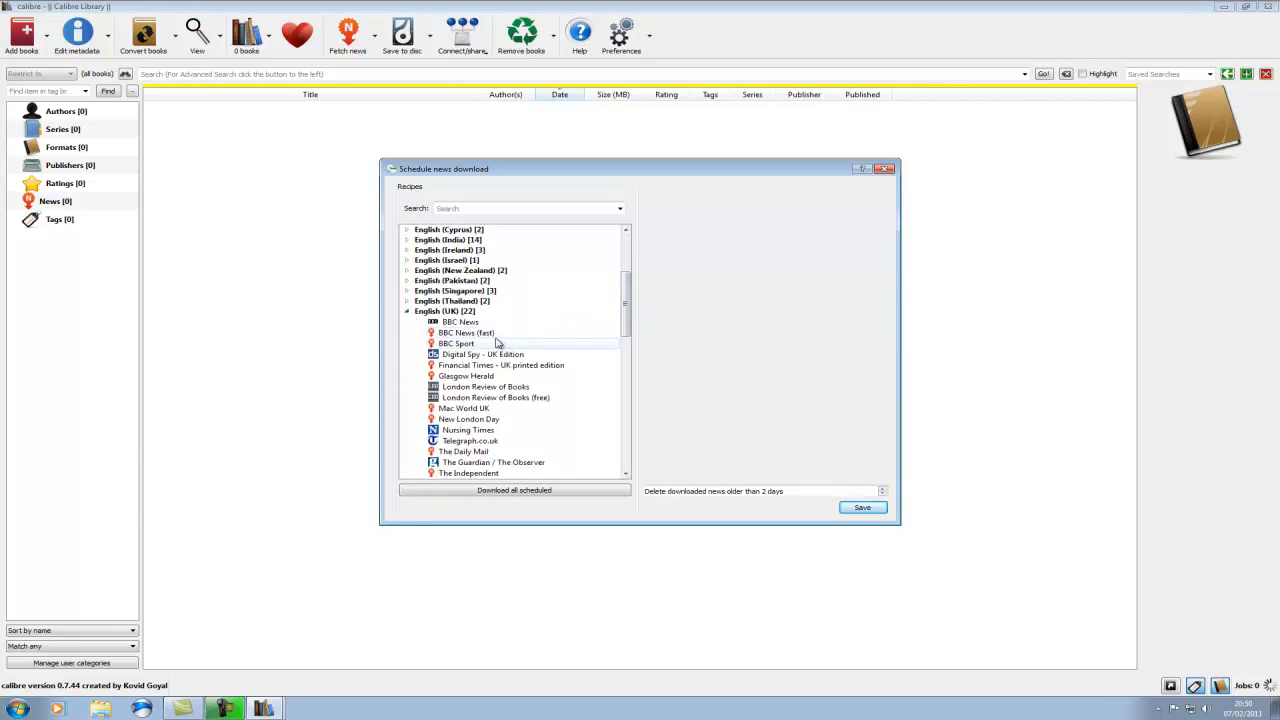
pyautogui.click(466, 332)
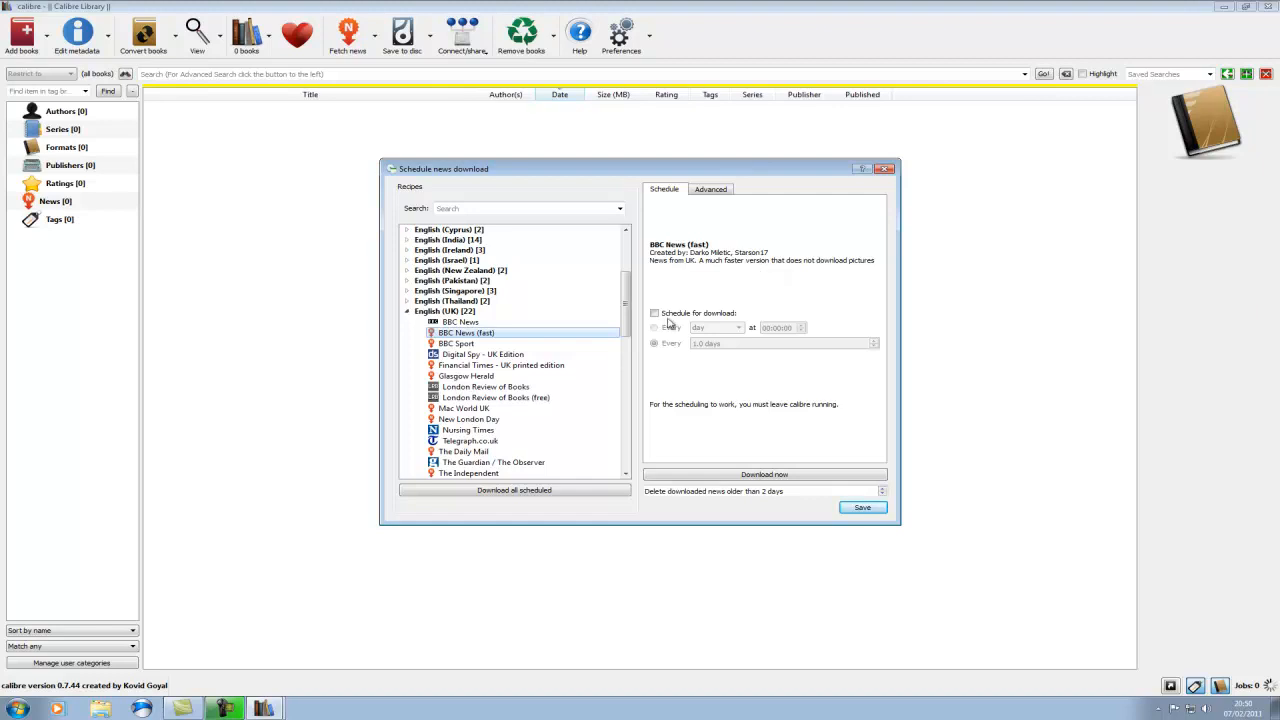
pyautogui.click(656, 276)
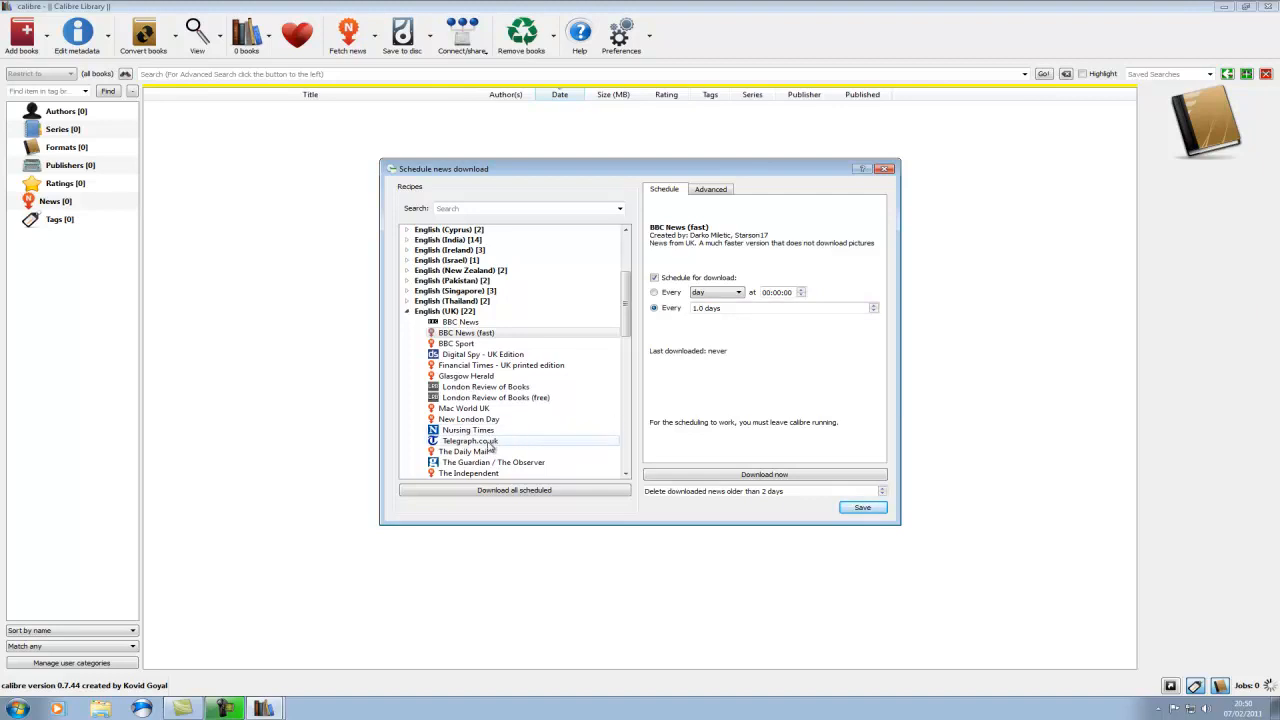
# Schedule Telegraph.co.uk, The Daily Mail and Wired Magazine - UK edition for daily download
pyautogui.click(470, 442)
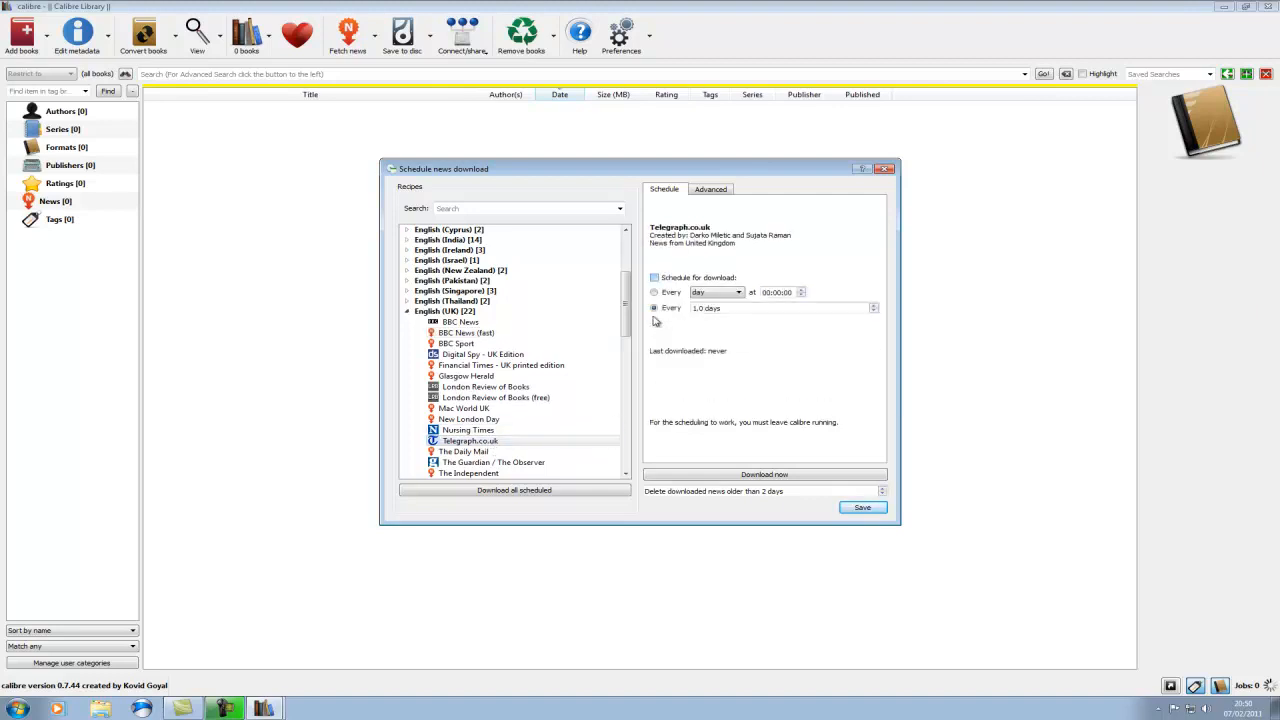
pyautogui.click(464, 452)
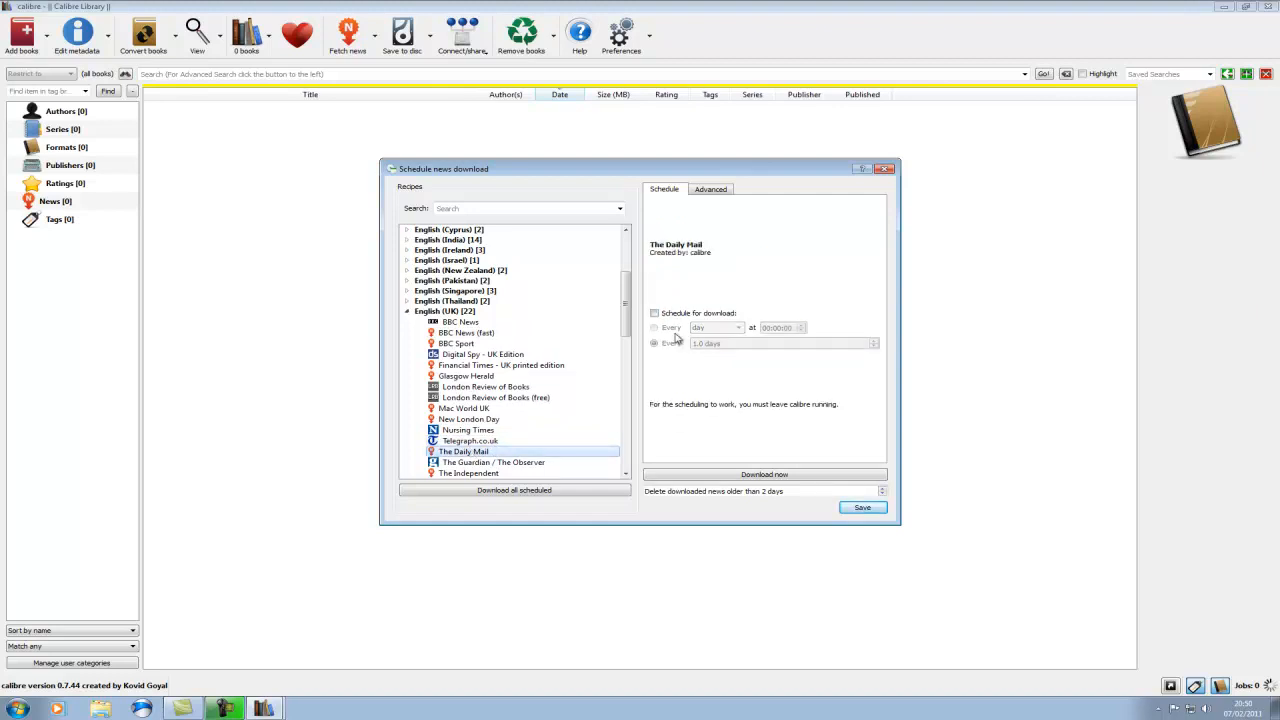
pyautogui.click(656, 276)
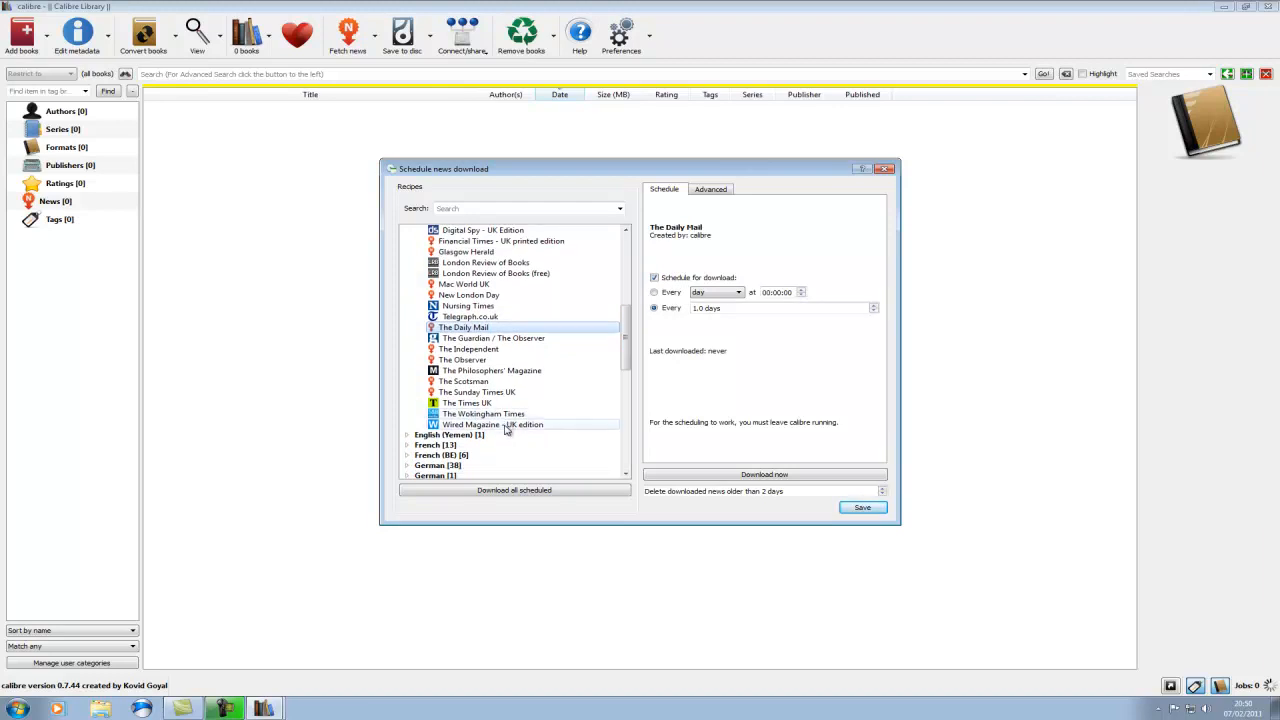
pyautogui.click(492, 424)
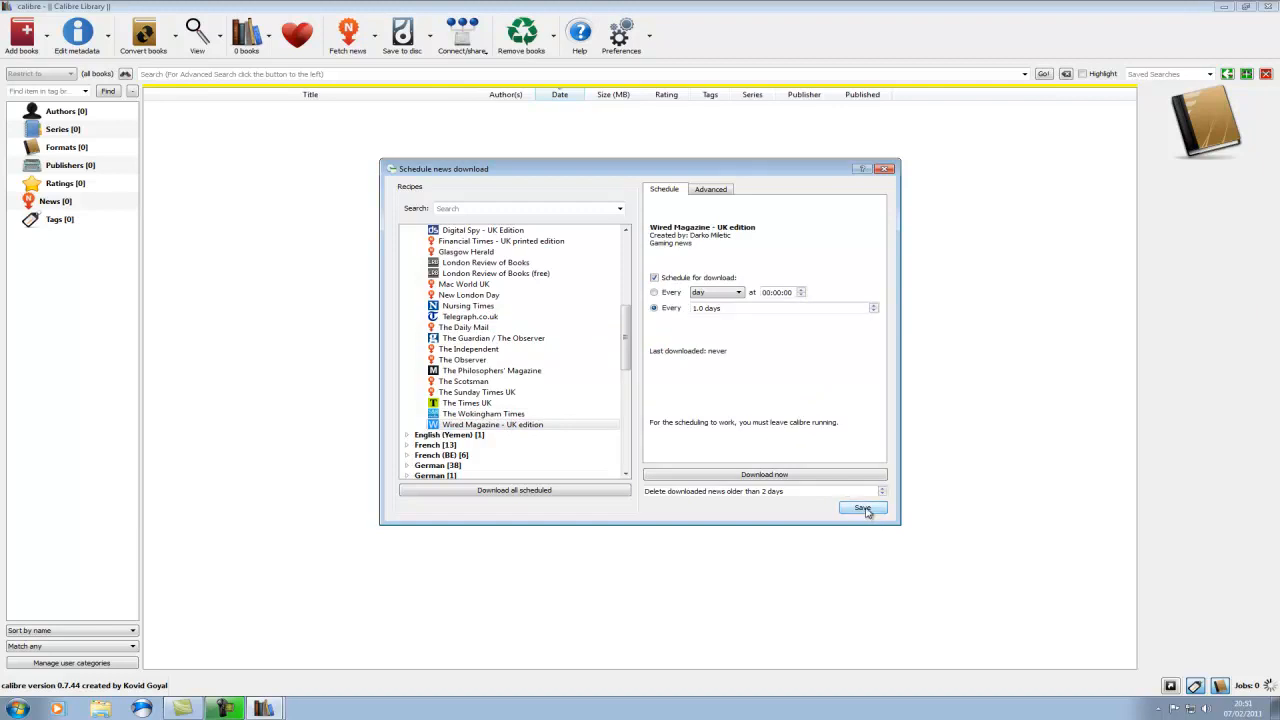
# Save the schedule, download all scheduled news, and expand the Scheduled (4) group of UK feeds
pyautogui.click(862, 508)
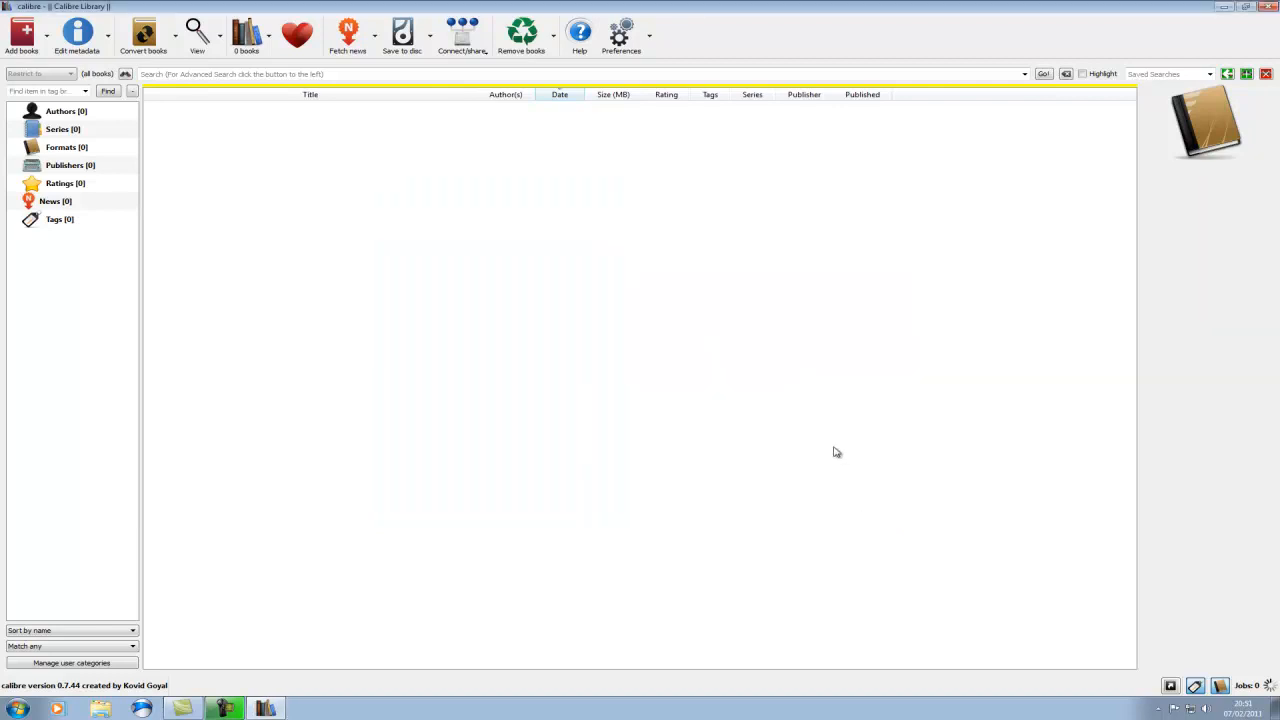
pyautogui.moveTo(828, 444)
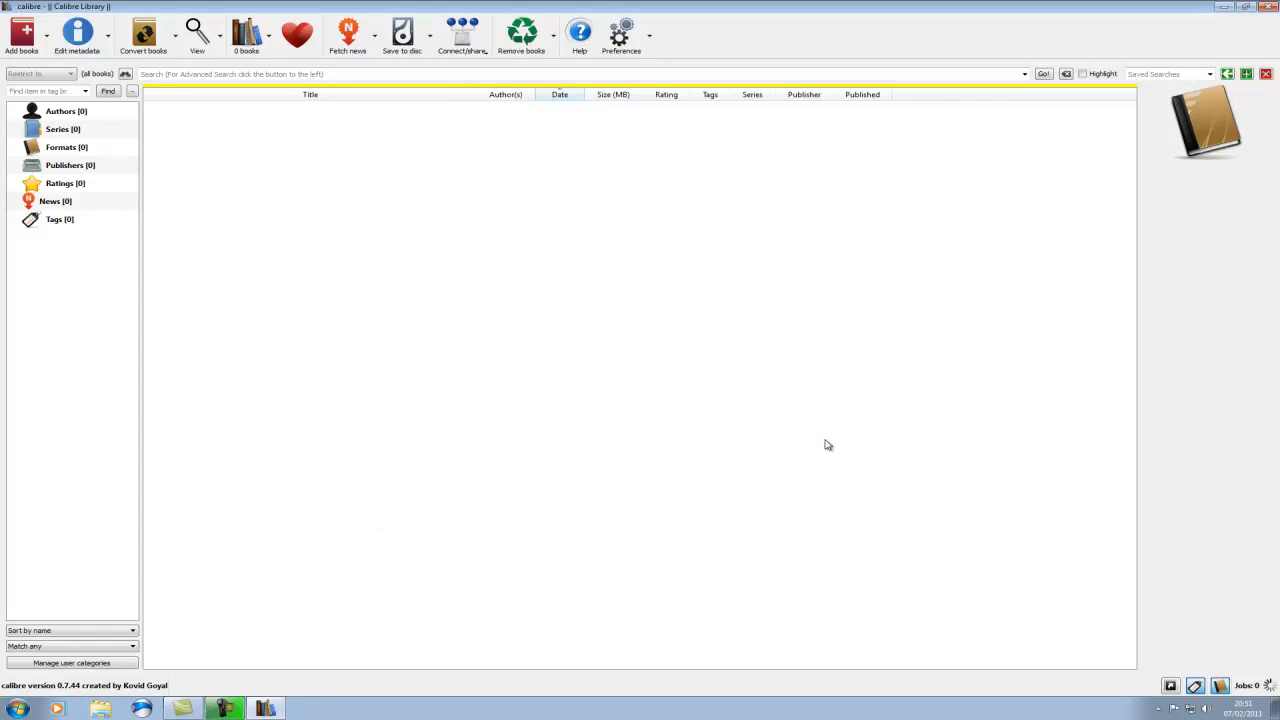
pyautogui.moveTo(400, 160)
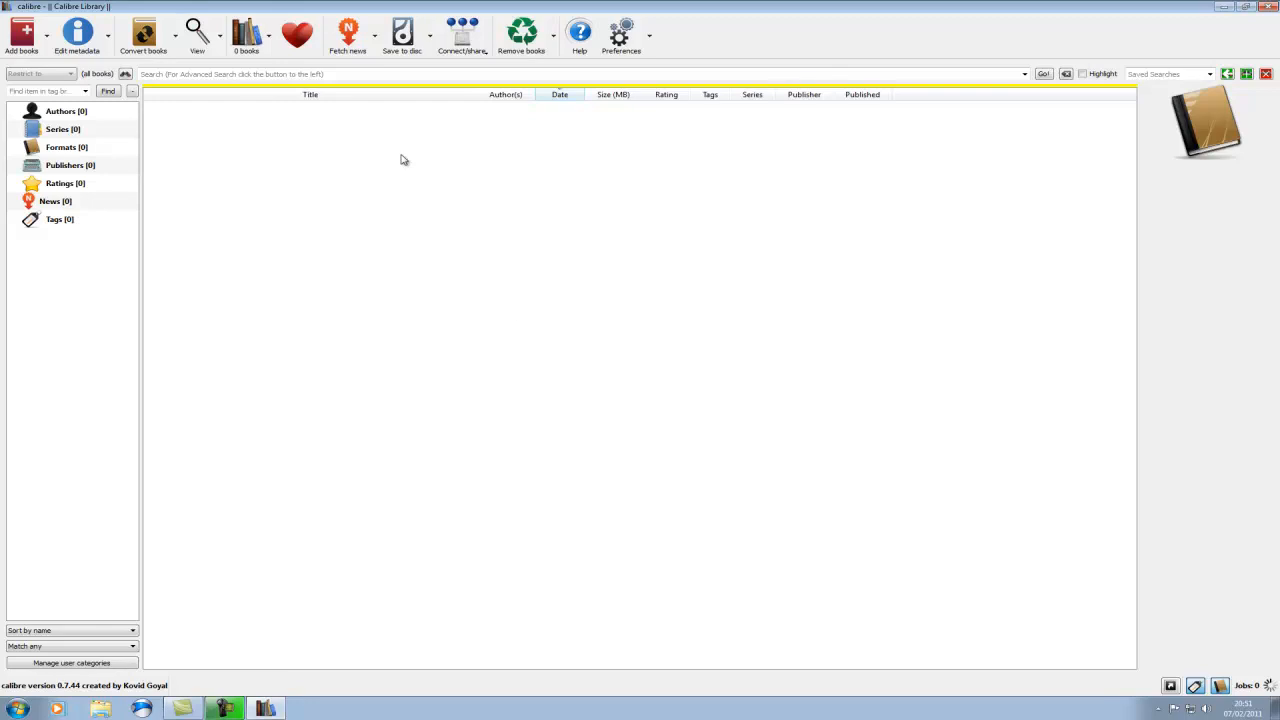
pyautogui.moveTo(348, 32)
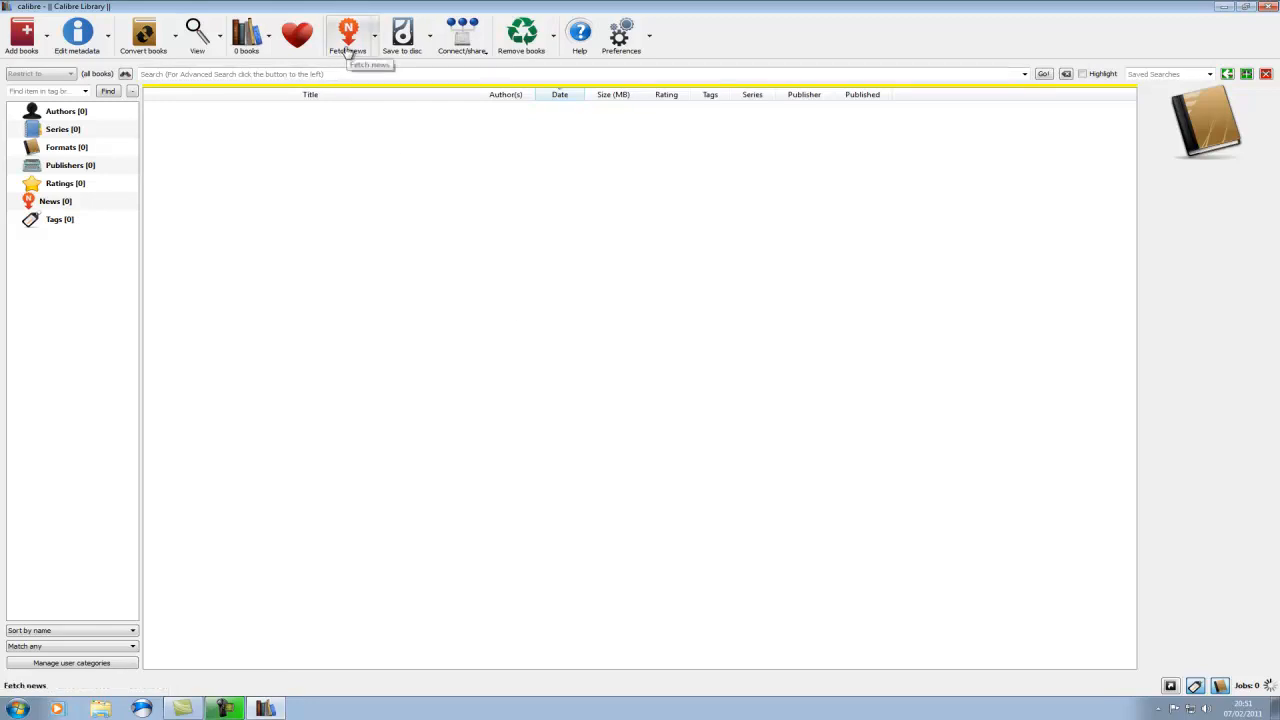
pyautogui.click(348, 36)
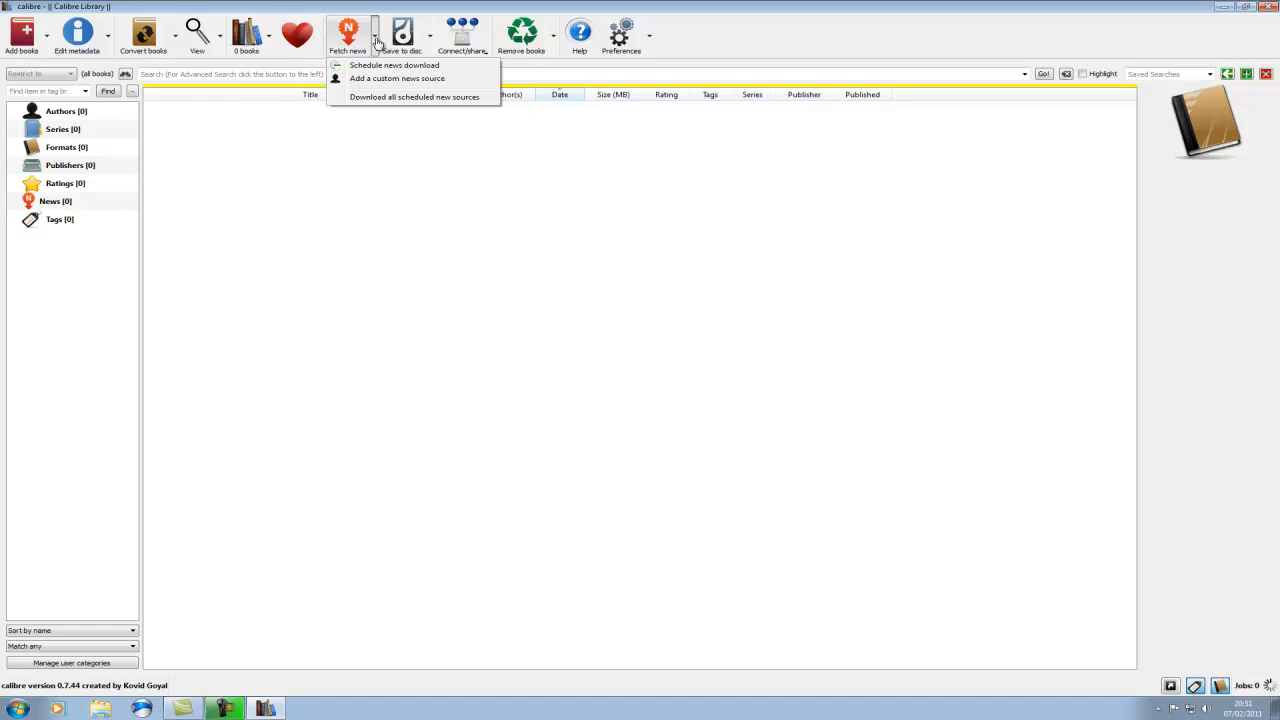
pyautogui.moveTo(724, 366)
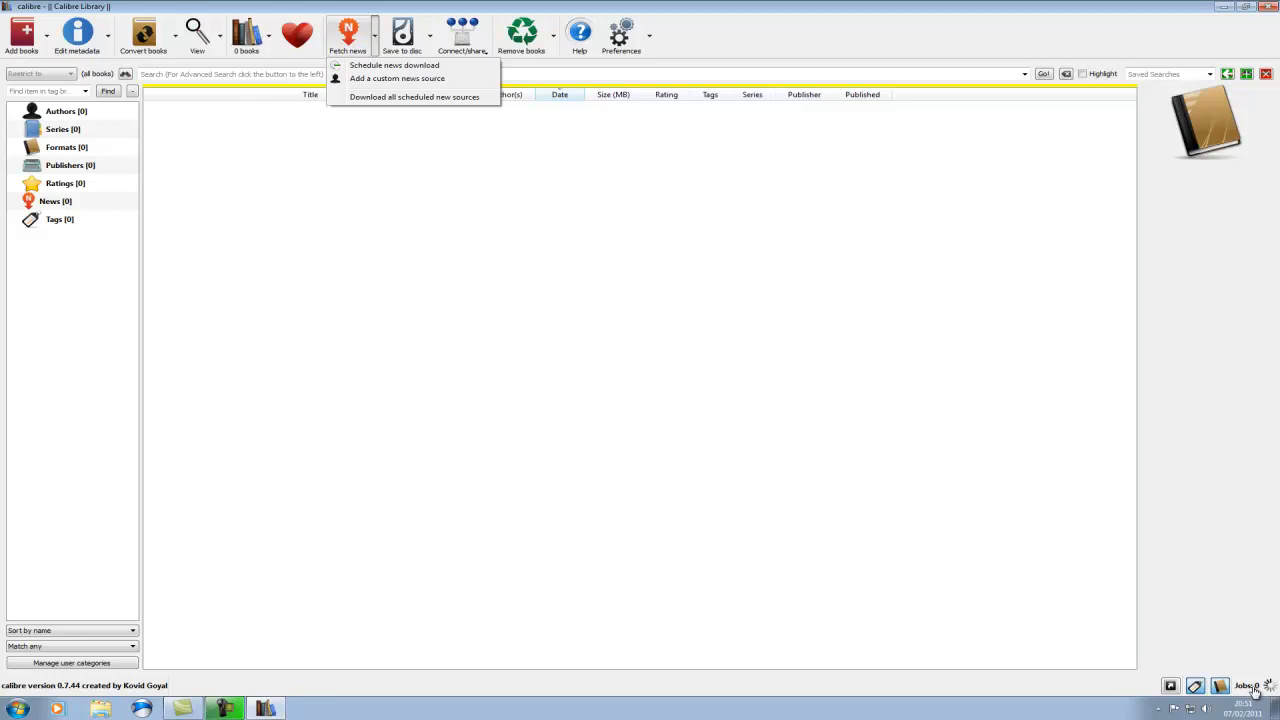
pyautogui.moveTo(626, 434)
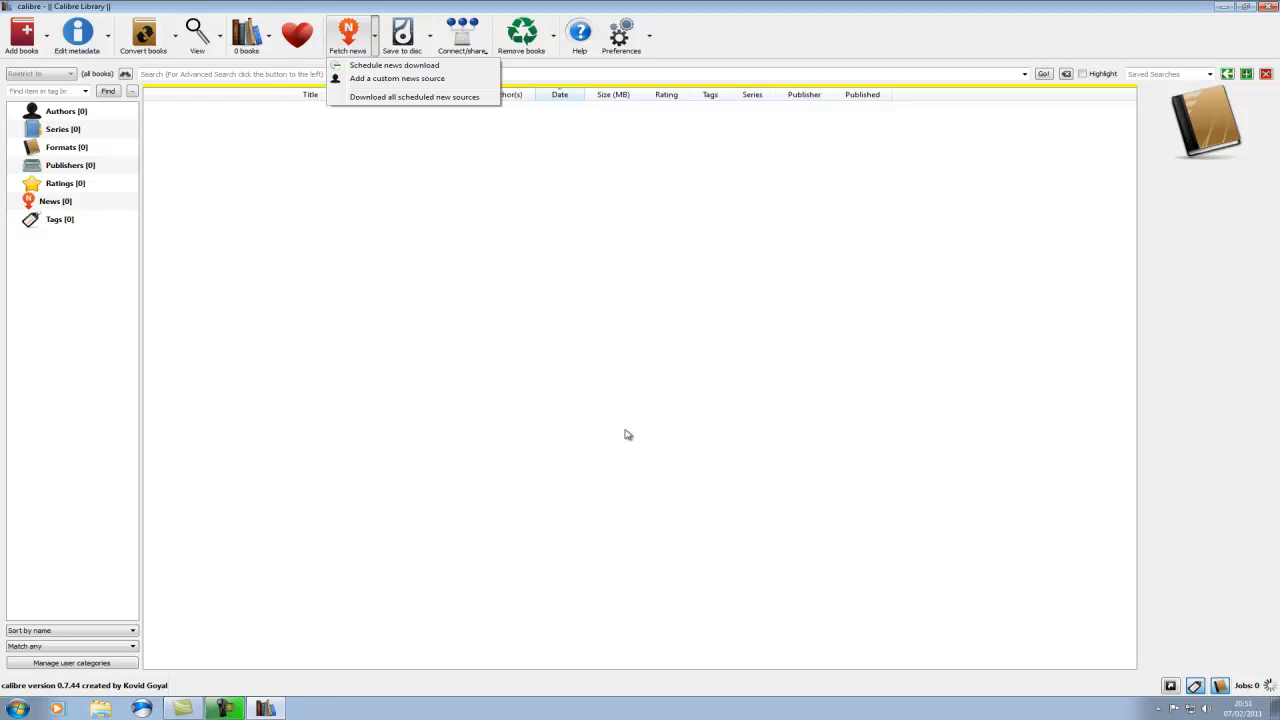
pyautogui.moveTo(412, 64)
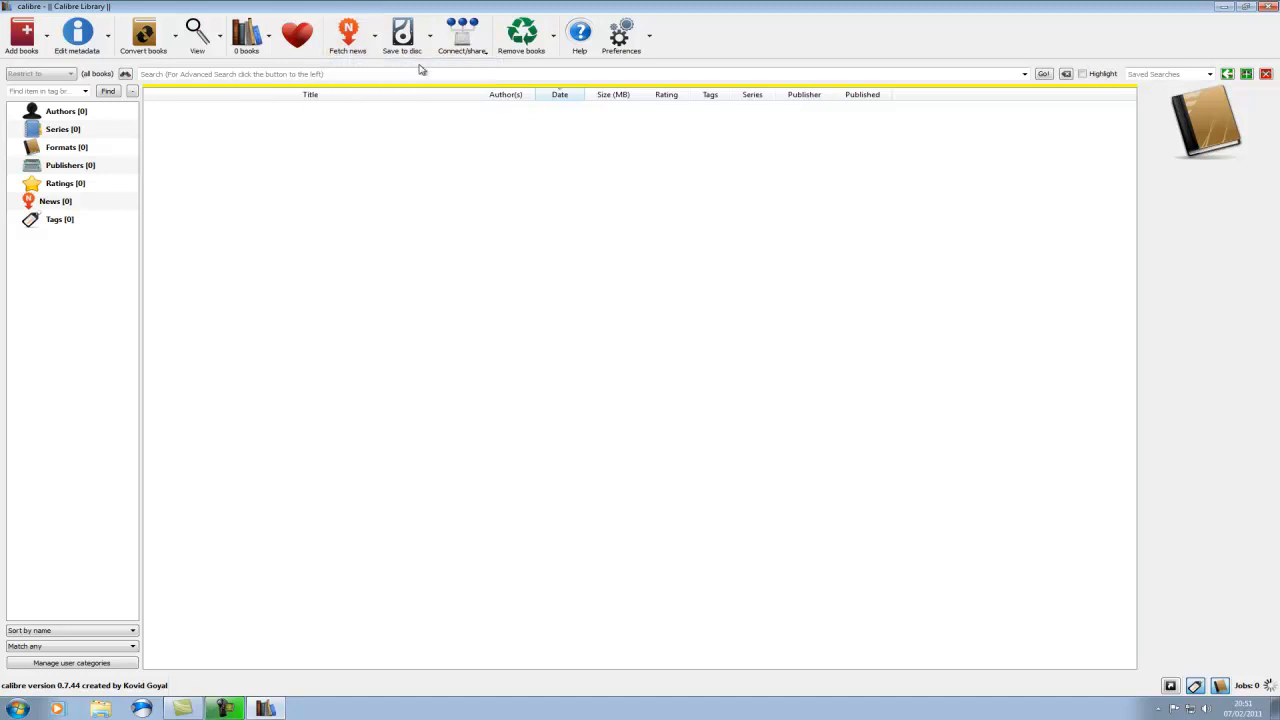
pyautogui.click(348, 36)
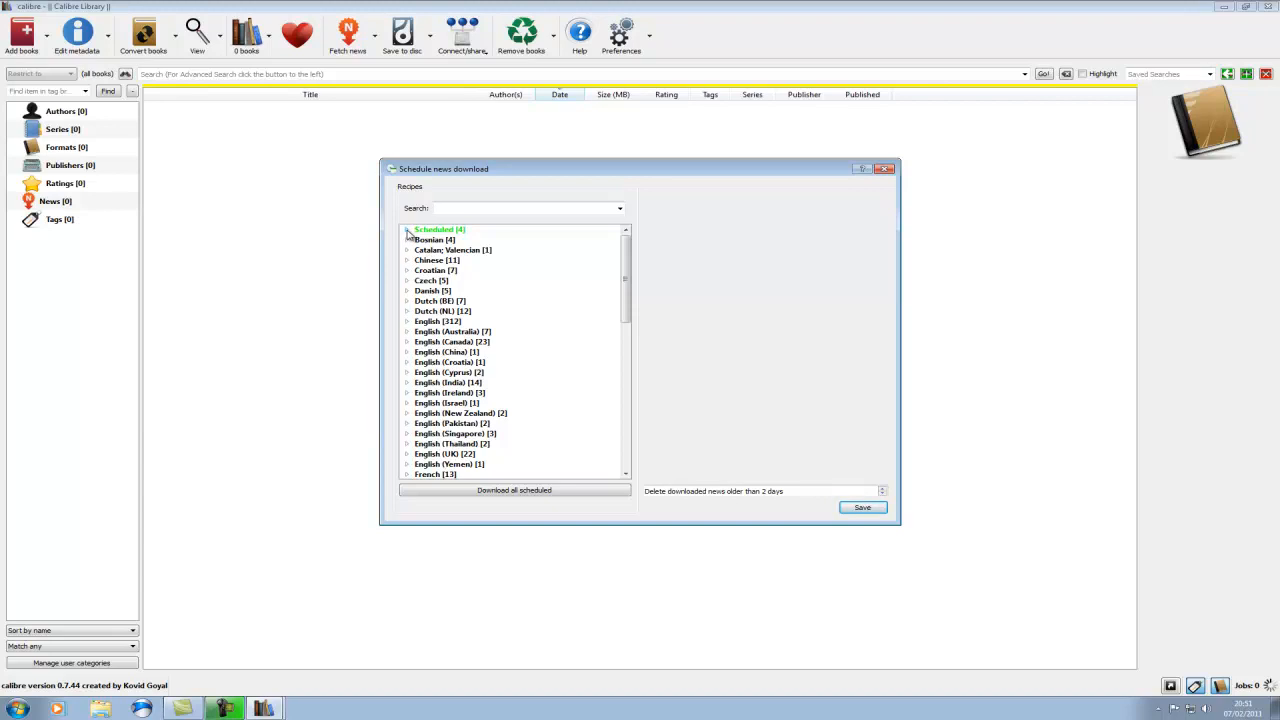
pyautogui.click(406, 228)
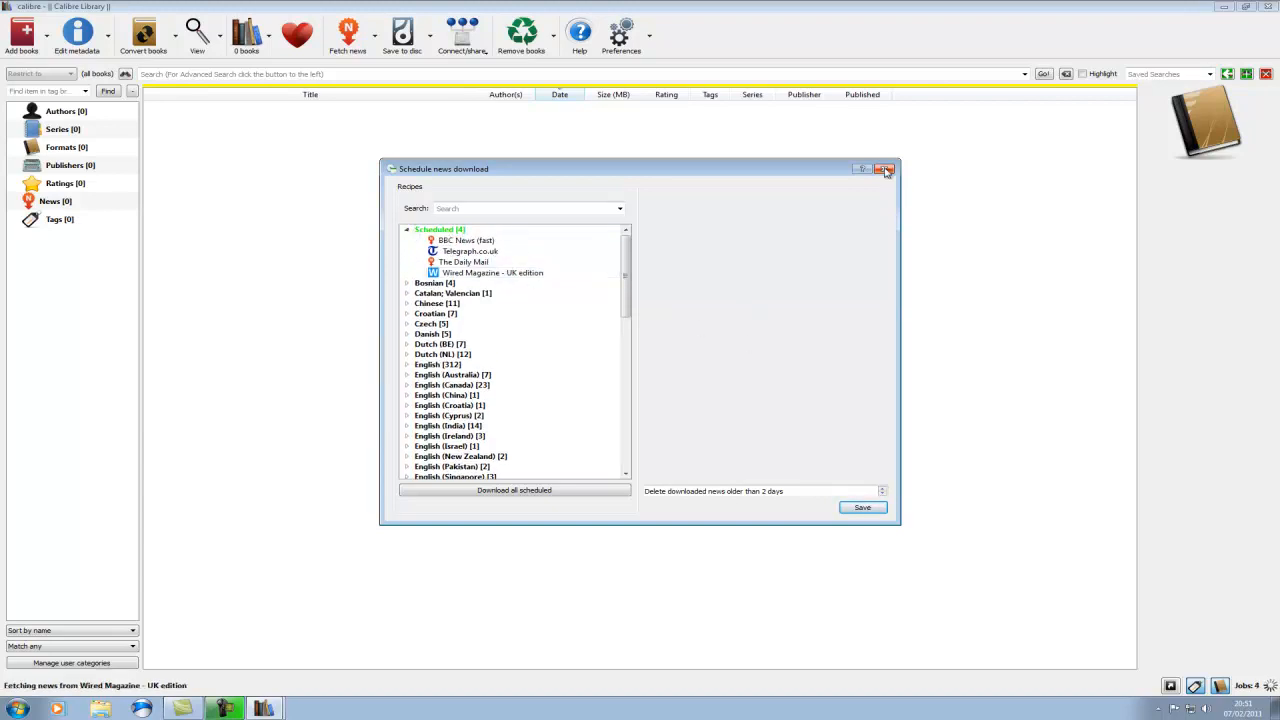
# Close the scheduling window to view the four news-fetch jobs, two running and two waiting
pyautogui.click(886, 168)
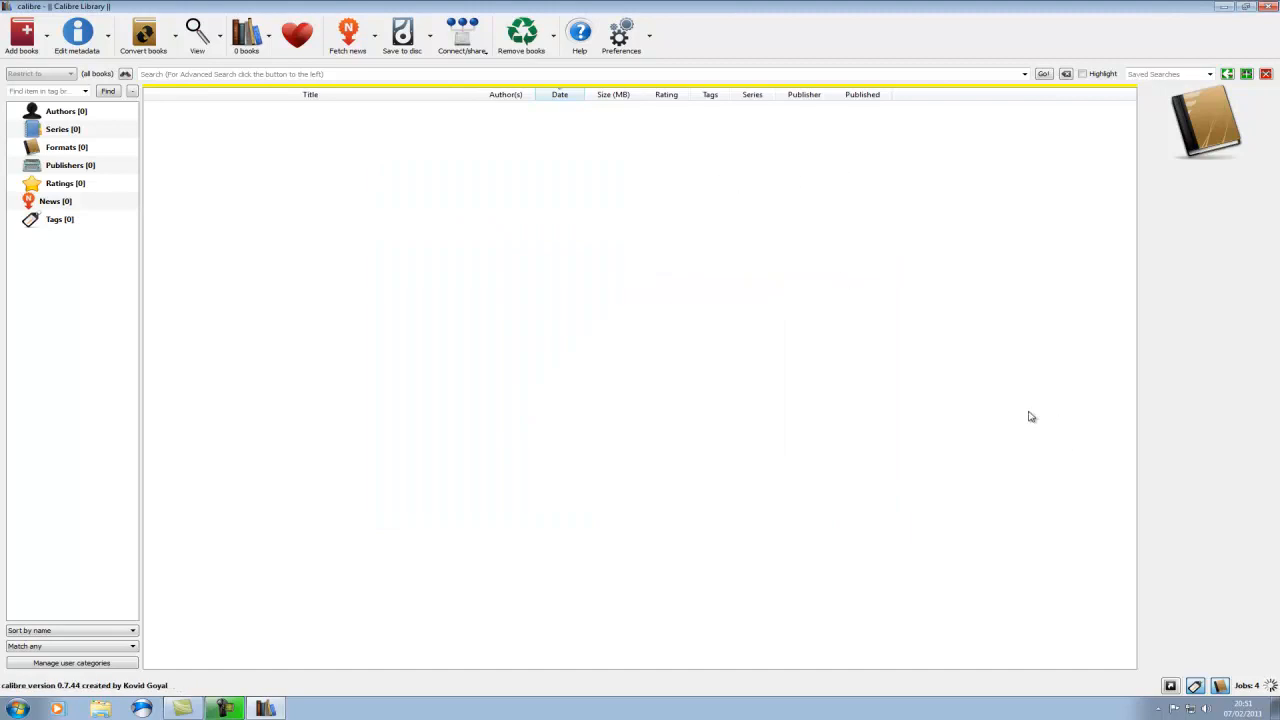
pyautogui.moveTo(774, 340)
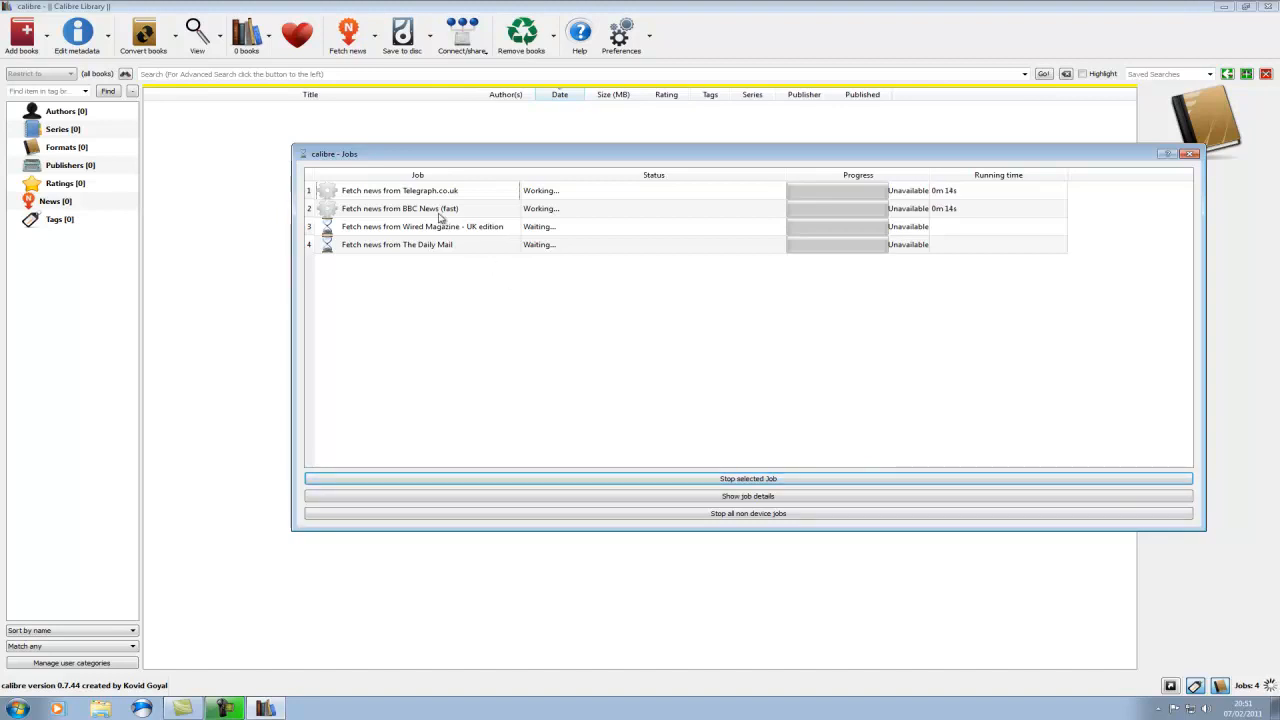
pyautogui.moveTo(460, 196)
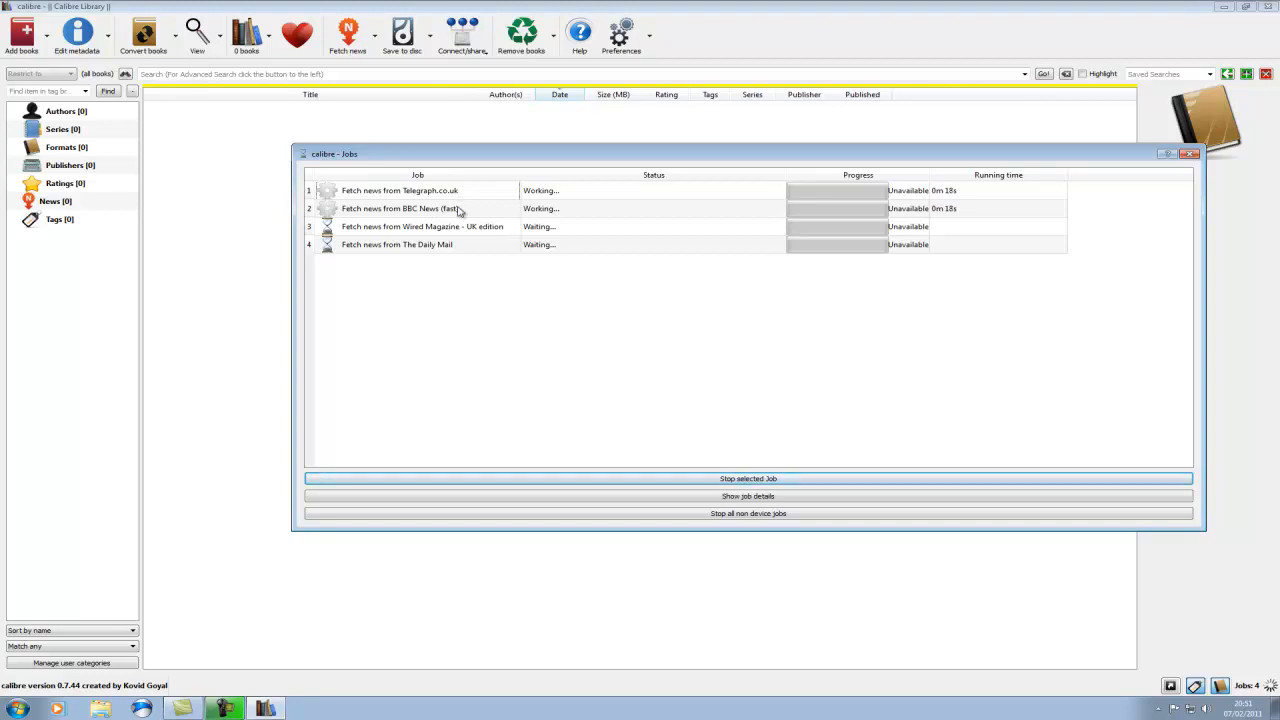
pyautogui.moveTo(576, 210)
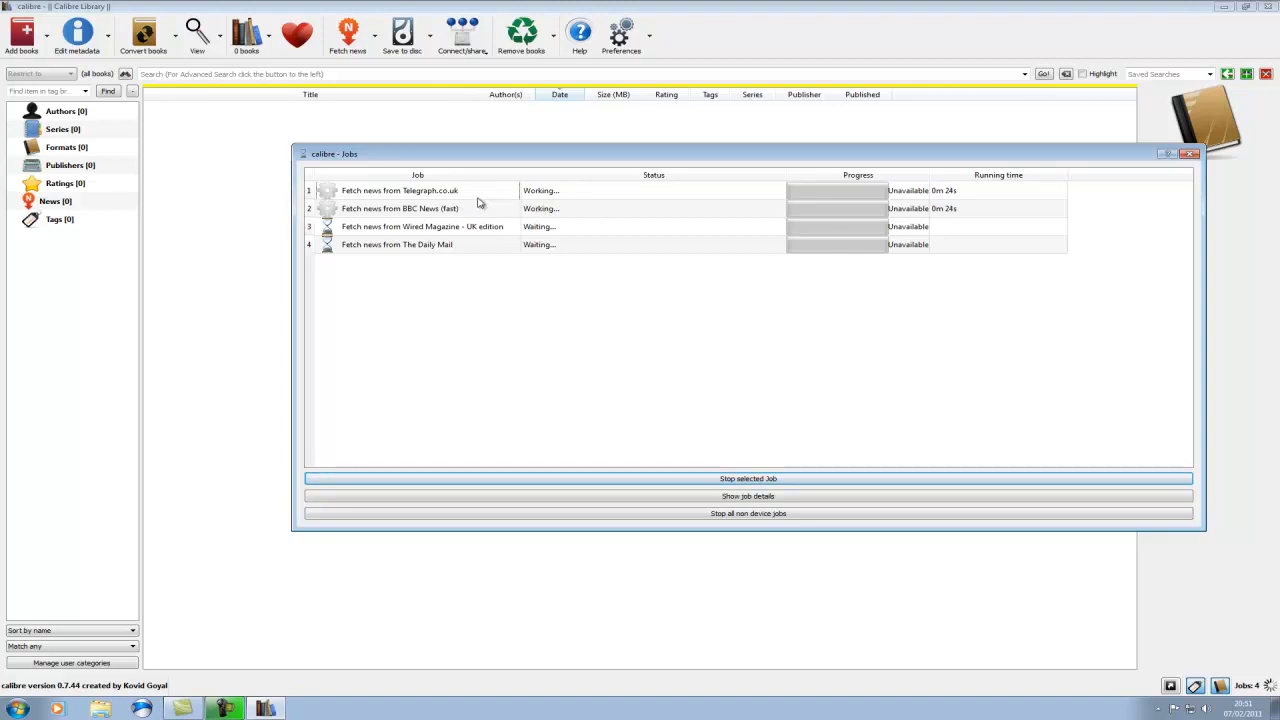
pyautogui.moveTo(514, 210)
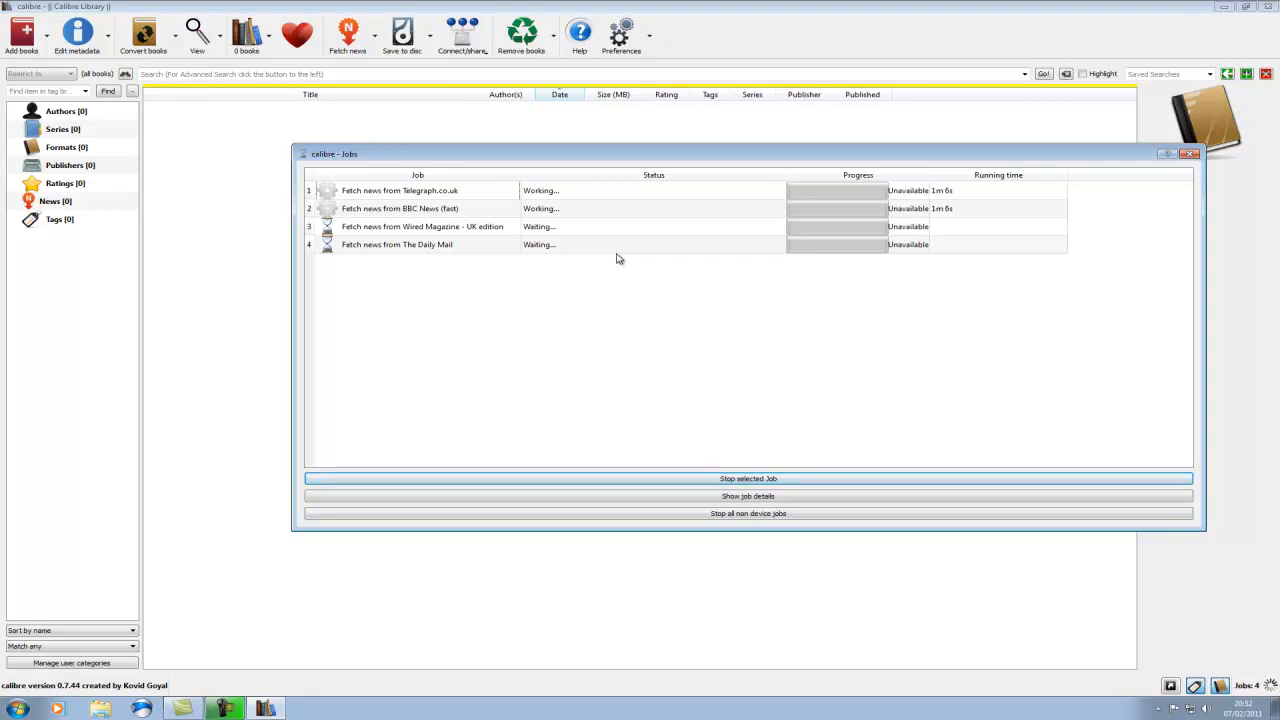
pyautogui.moveTo(944, 210)
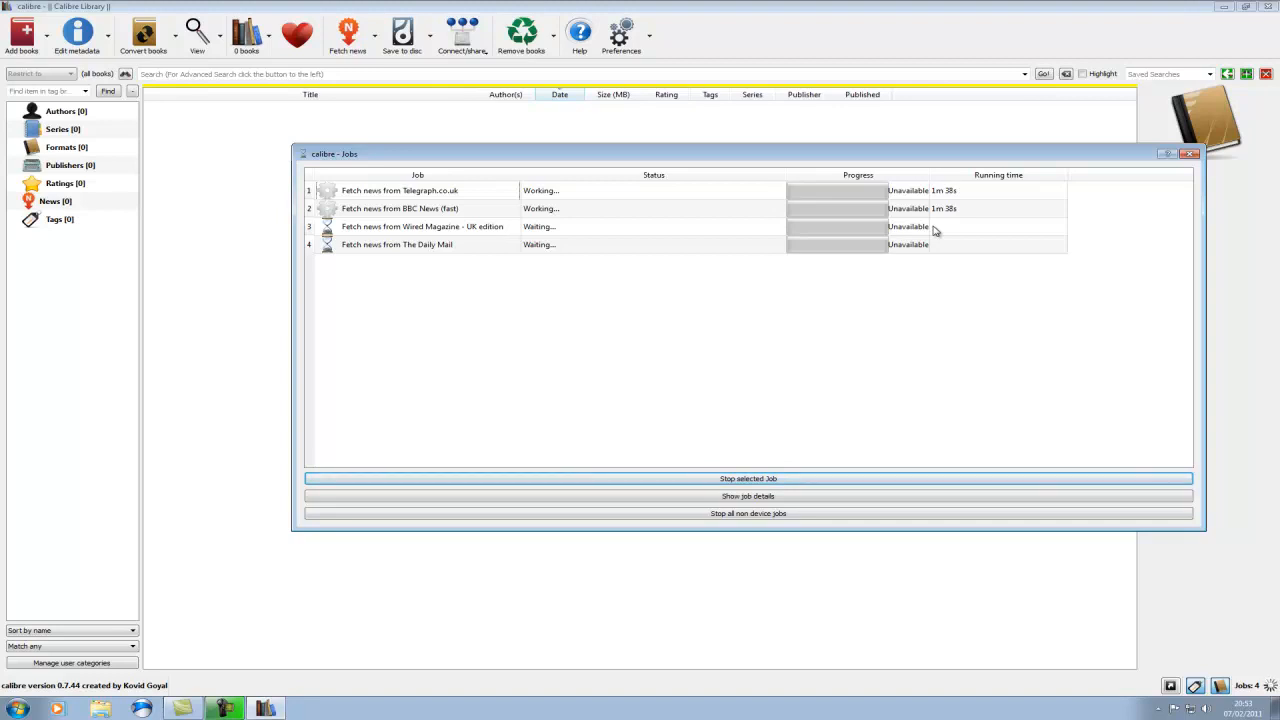
pyautogui.moveTo(650, 258)
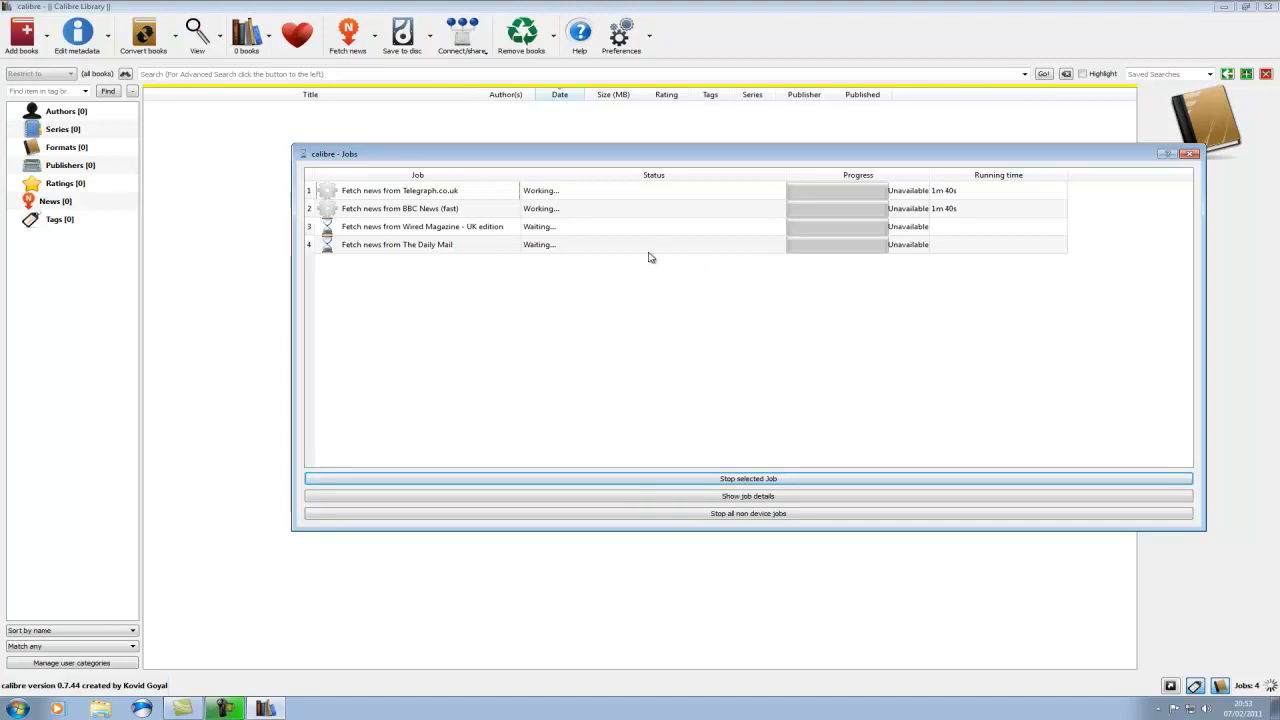